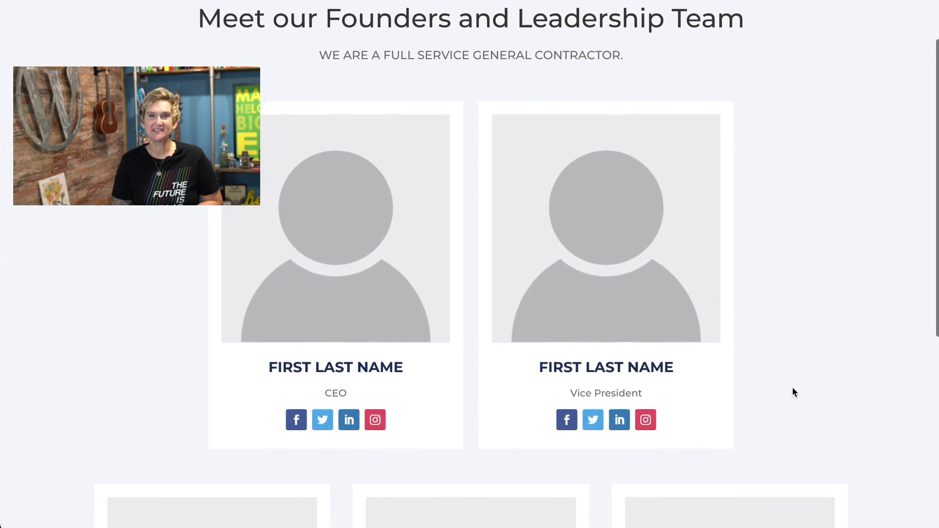
Enable the Visual Builder on the blank page from the WordPress admin bar
scroll("down", 3)
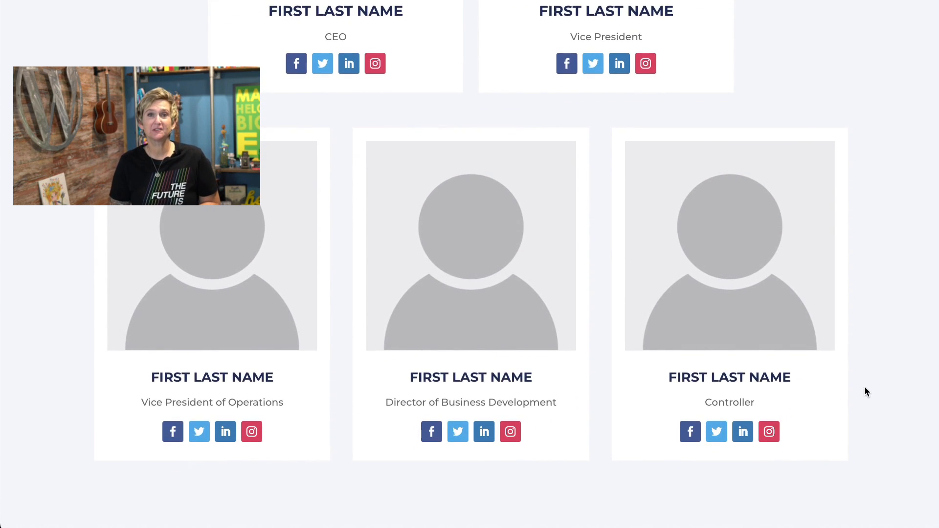
scroll("up", 3)
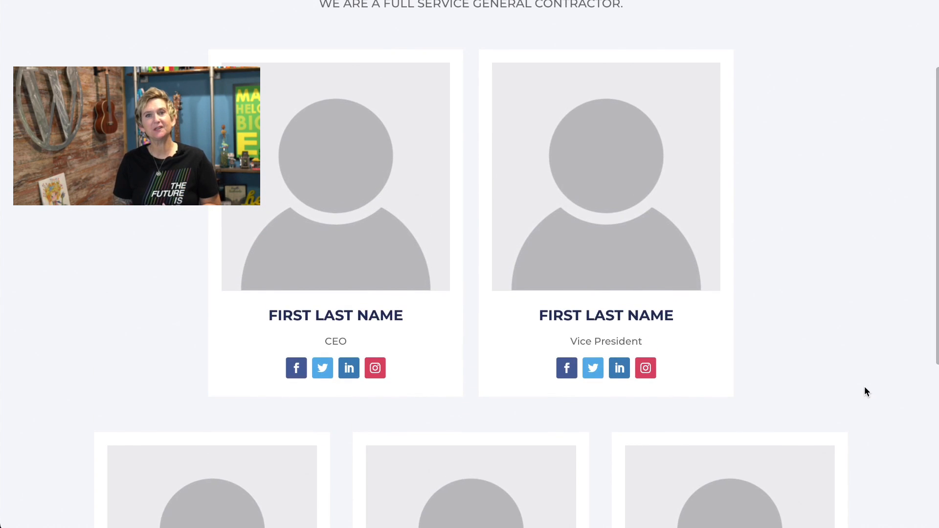
scroll("down", 3)
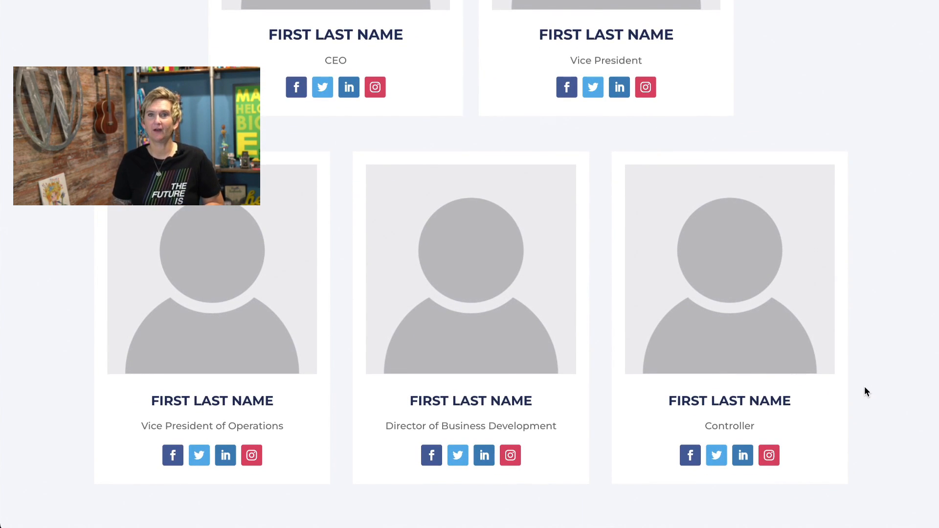
scroll("up", 3)
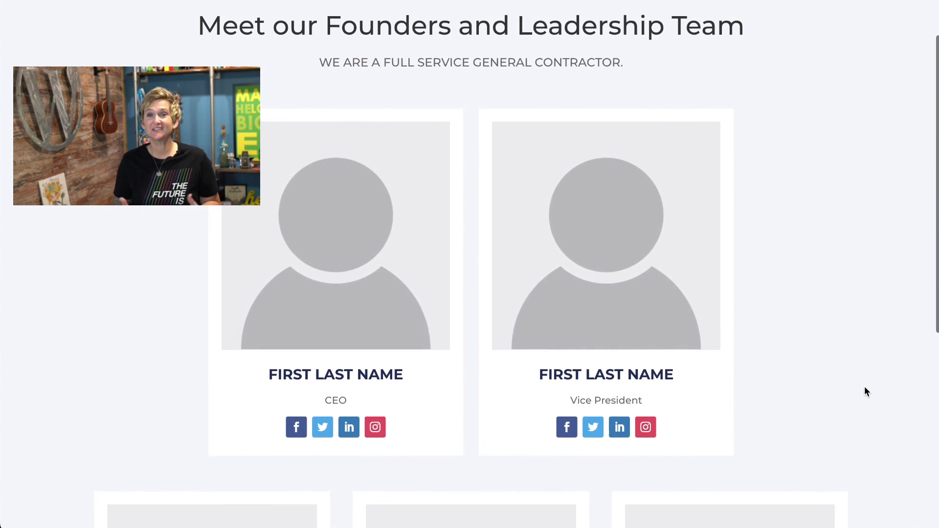
scroll("up", 3)
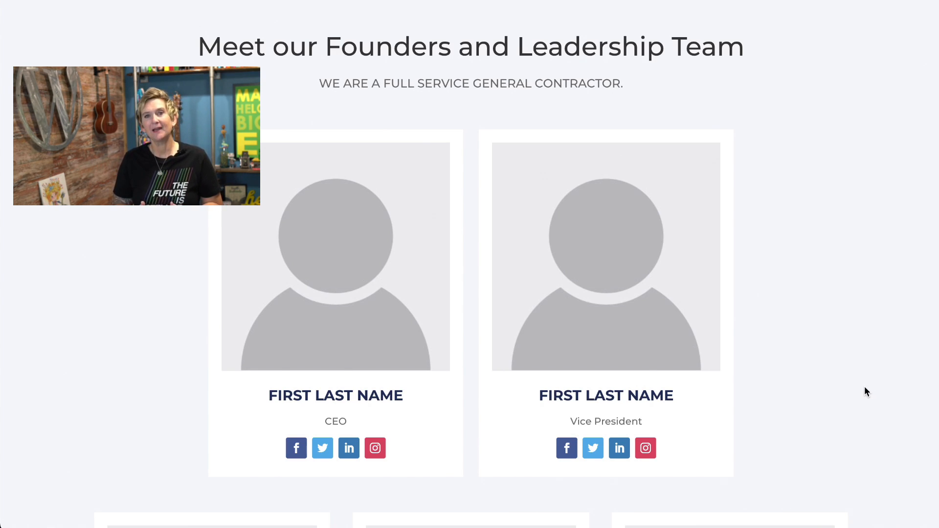
mouse_move(794, 392)
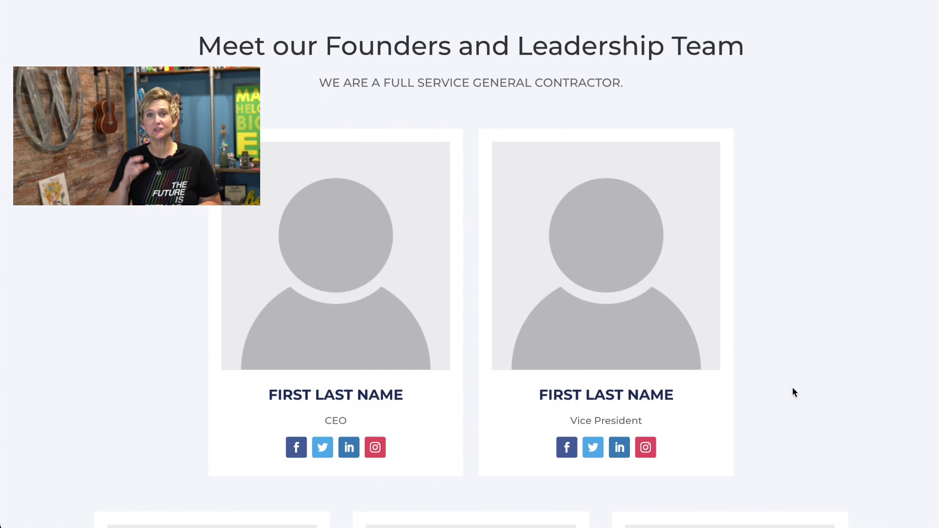
scroll("down", 3)
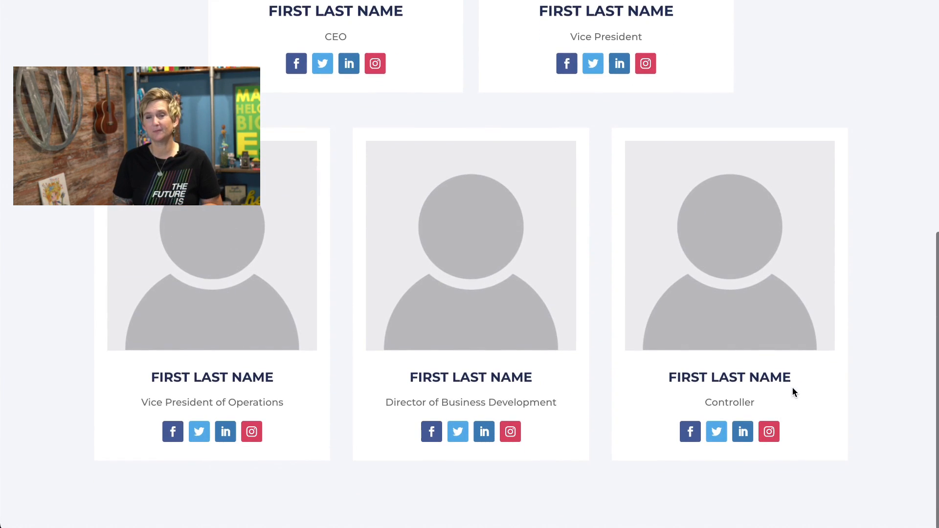
scroll("up", 3)
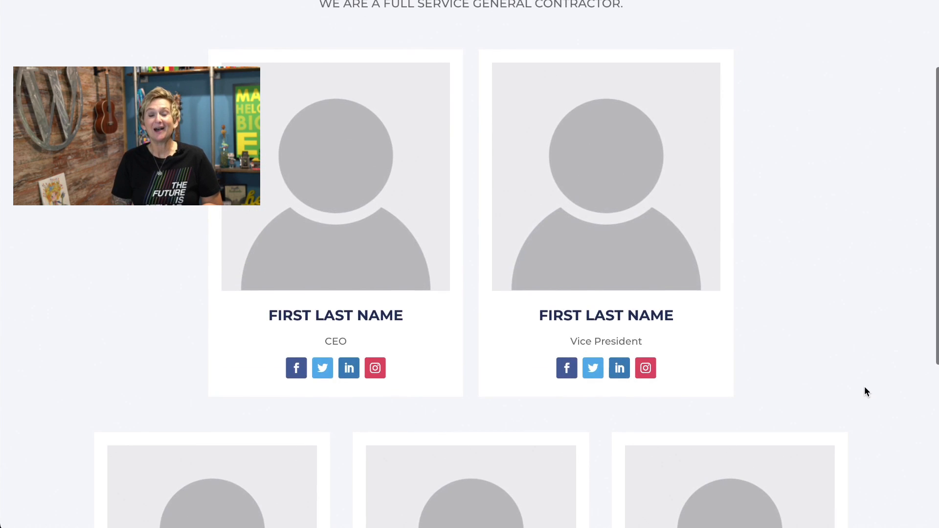
scroll("down", 3)
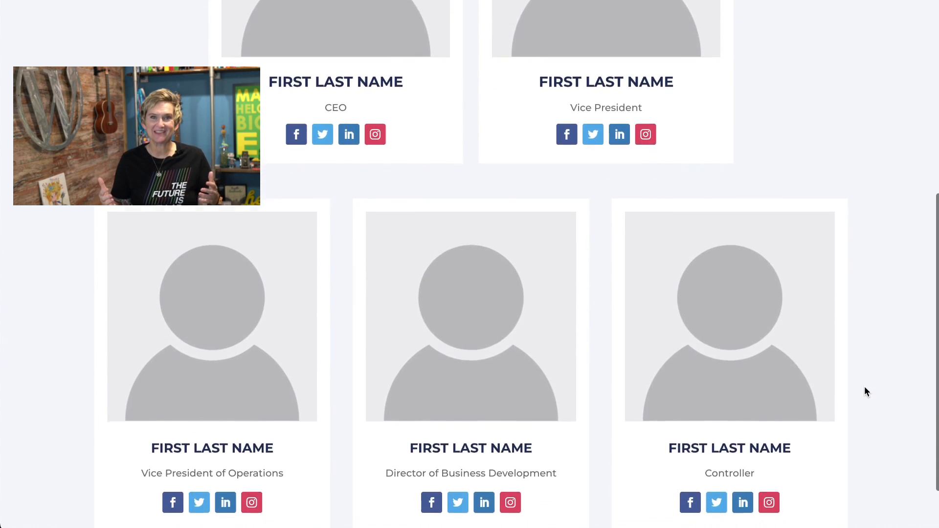
scroll("down", 3)
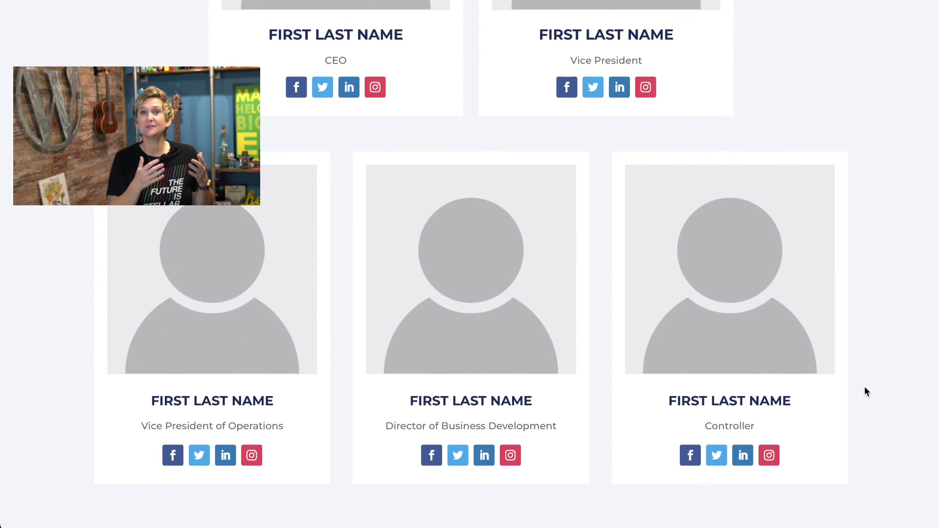
scroll("up", 3)
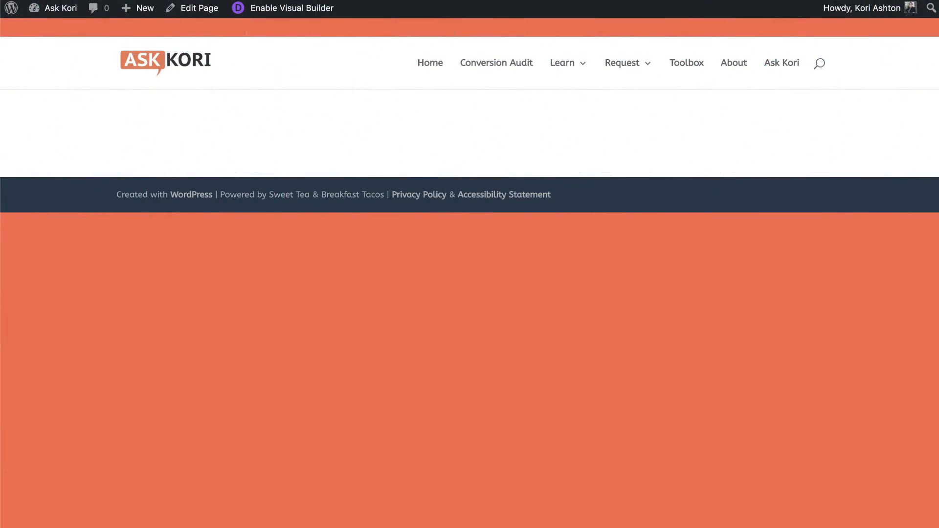
mouse_move(576, 208)
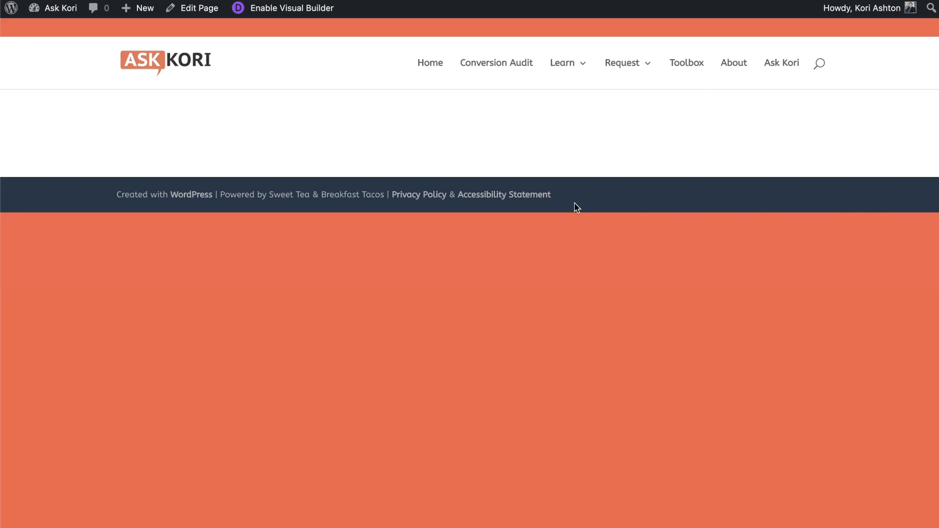
mouse_move(302, 91)
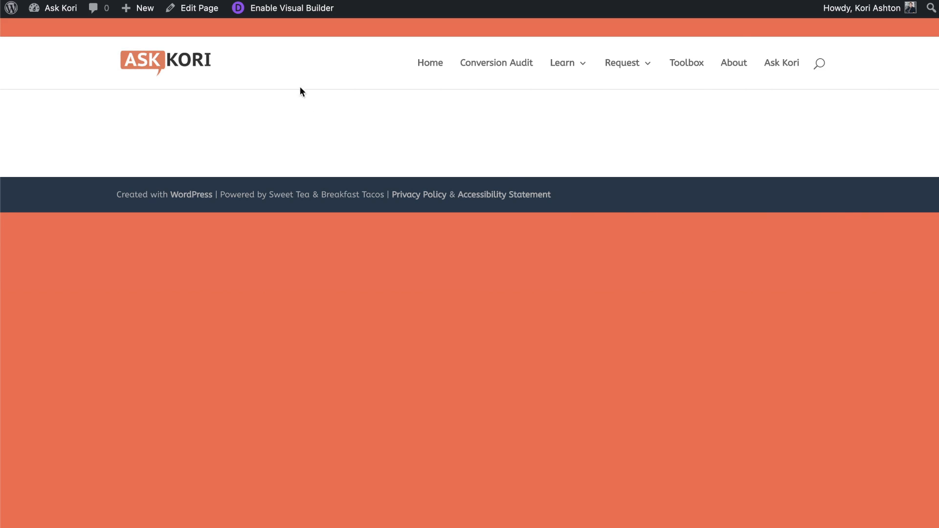
left_click(291, 8)
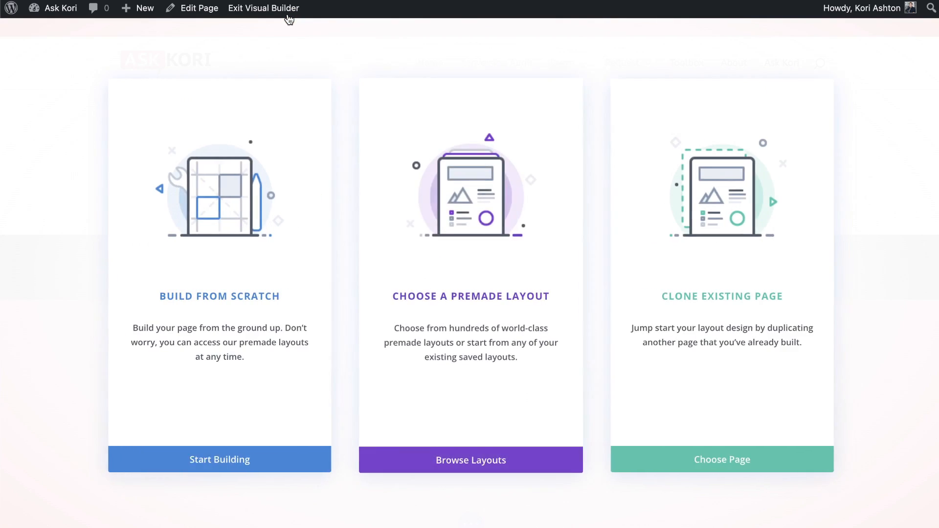
mouse_move(227, 364)
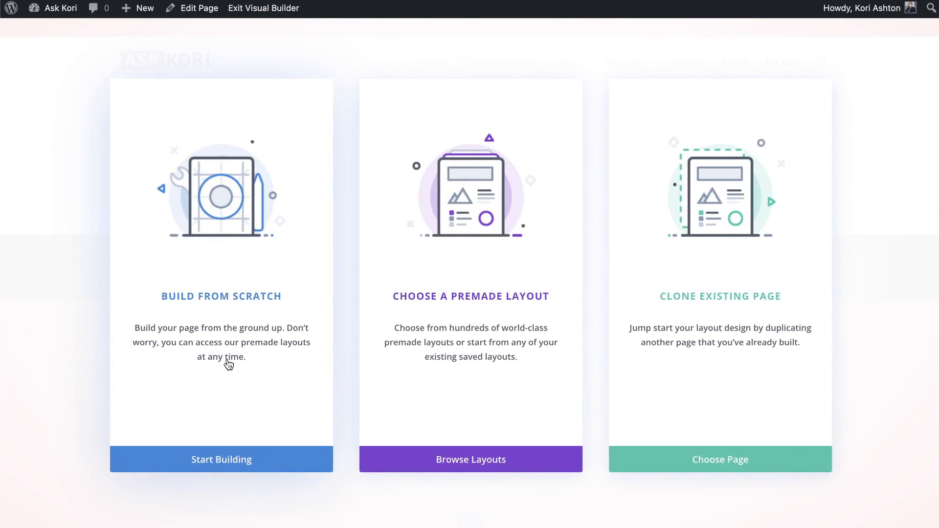
Start building from scratch with a two-column row and an Image module in the left column
left_click(221, 459)
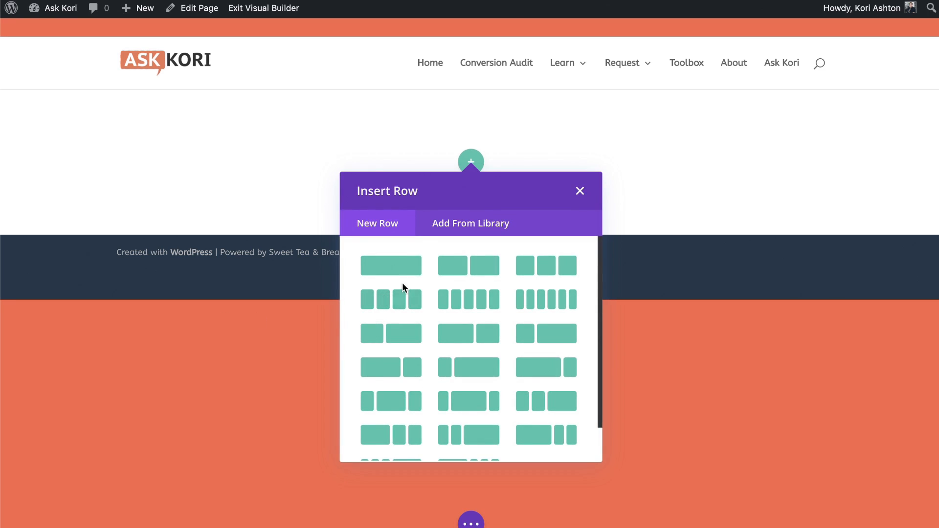
mouse_move(469, 265)
type("ima")
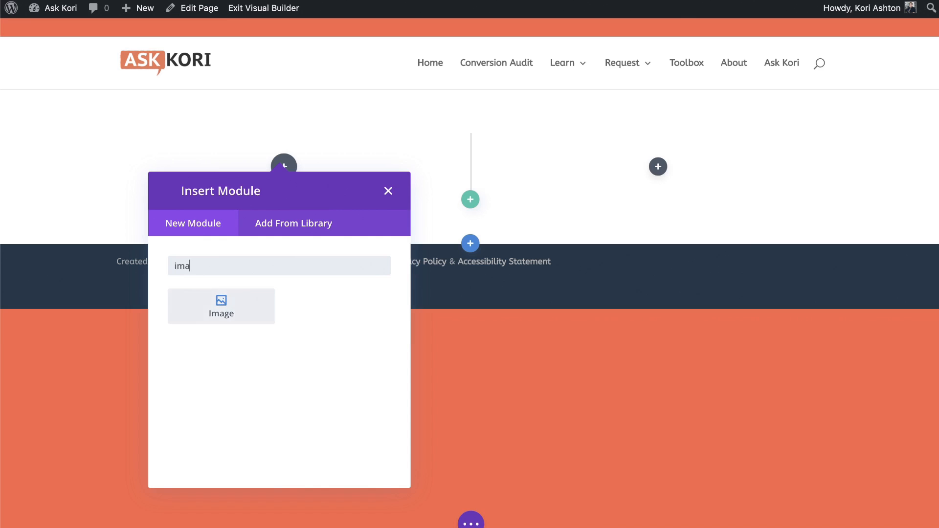
left_click(221, 306)
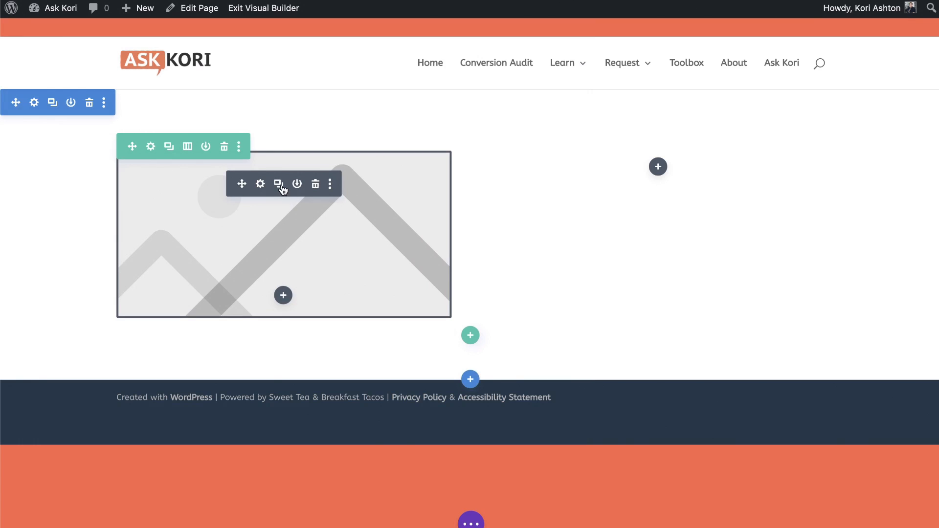
mouse_move(281, 190)
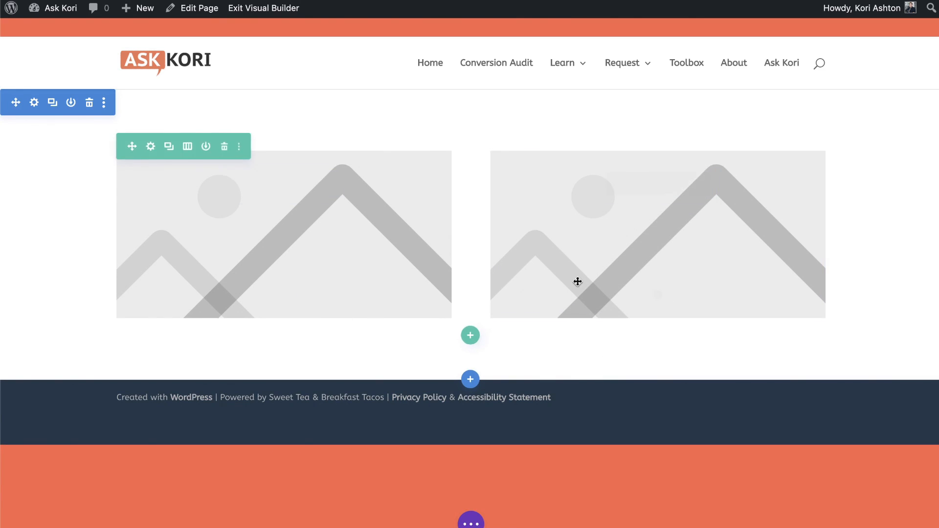
mouse_move(620, 444)
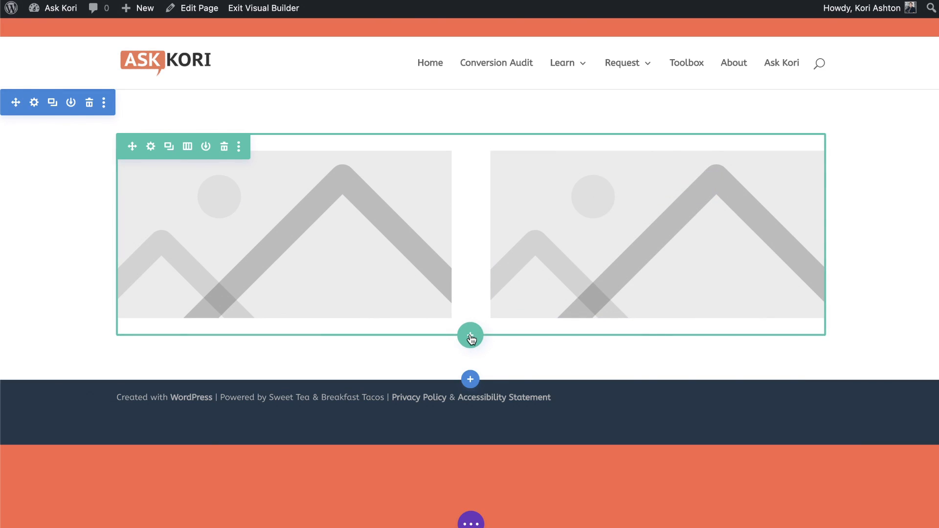
Add a new three-equal-column row below the two-image row for image placeholders
left_click(470, 336)
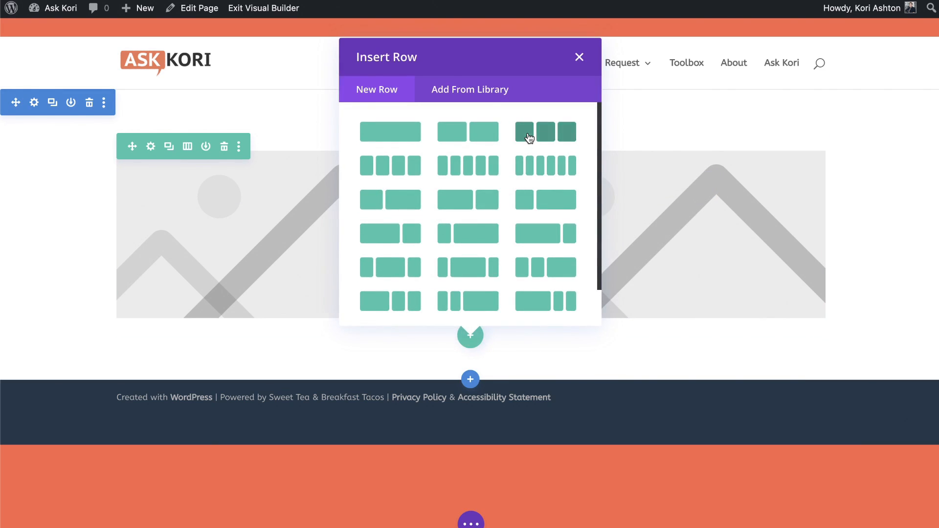
left_click(545, 131)
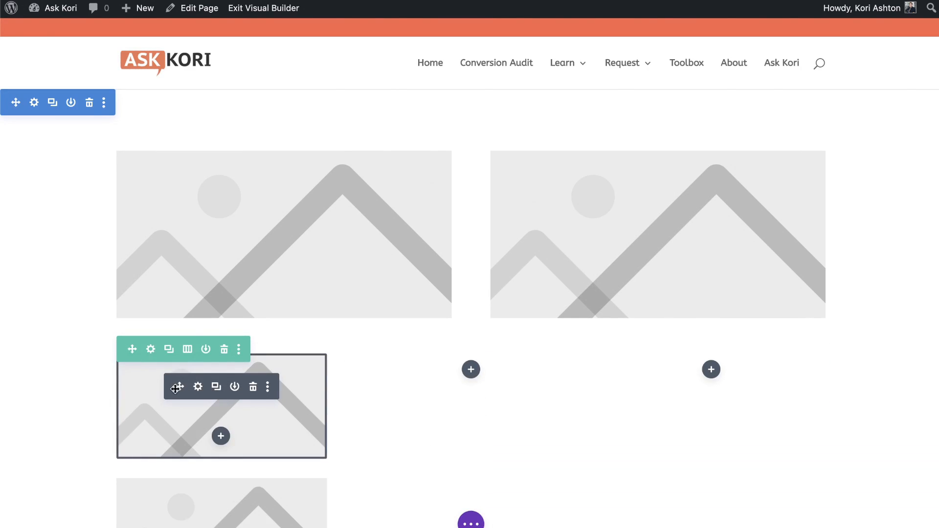
mouse_move(497, 421)
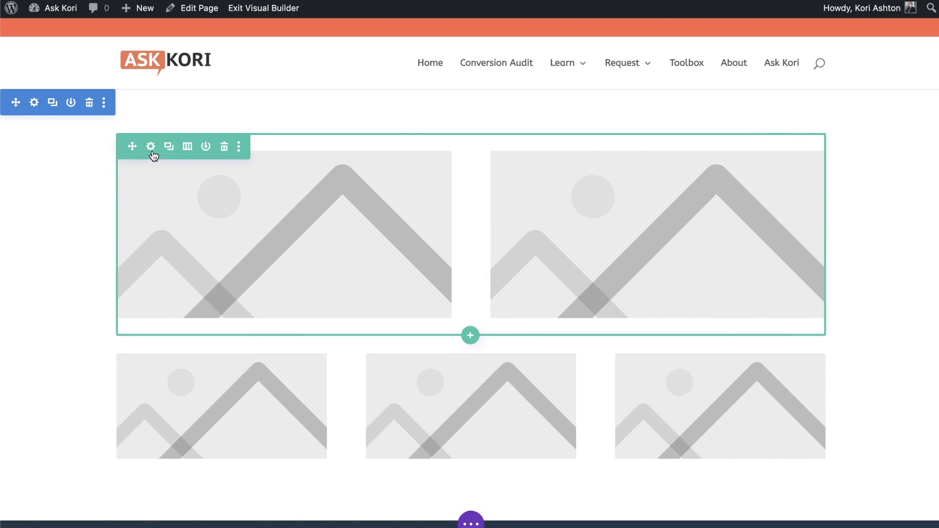
mouse_move(151, 147)
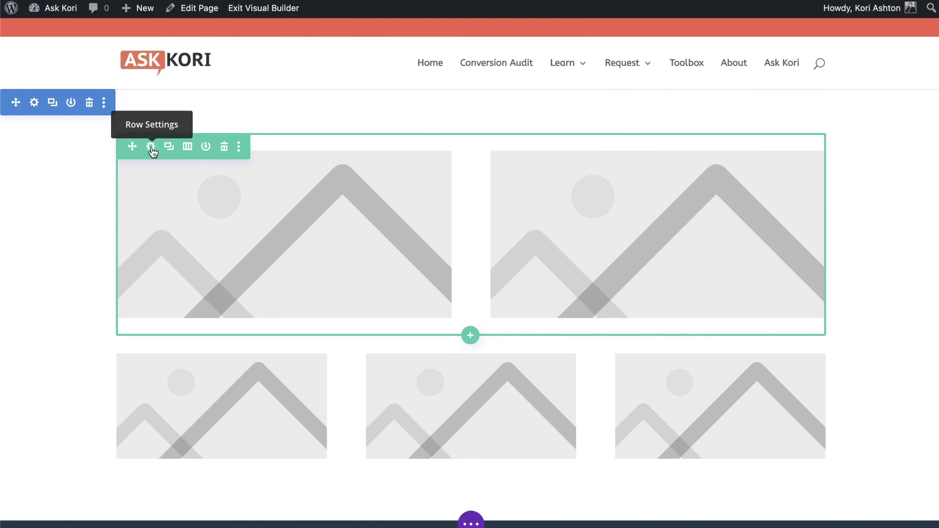
Set the two-image row's Max Width from 1080px to 800px in Design > Sizing and save
left_click(151, 147)
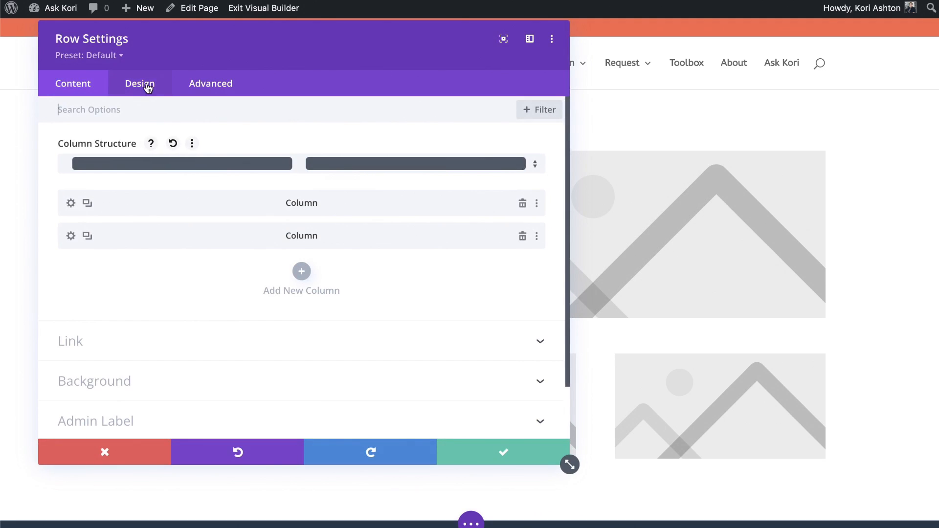
left_click(139, 83)
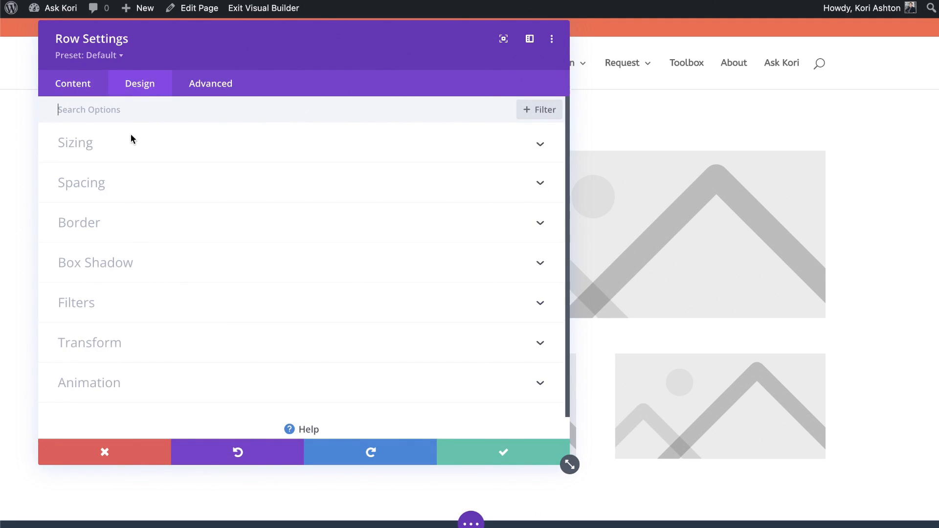
left_click(75, 143)
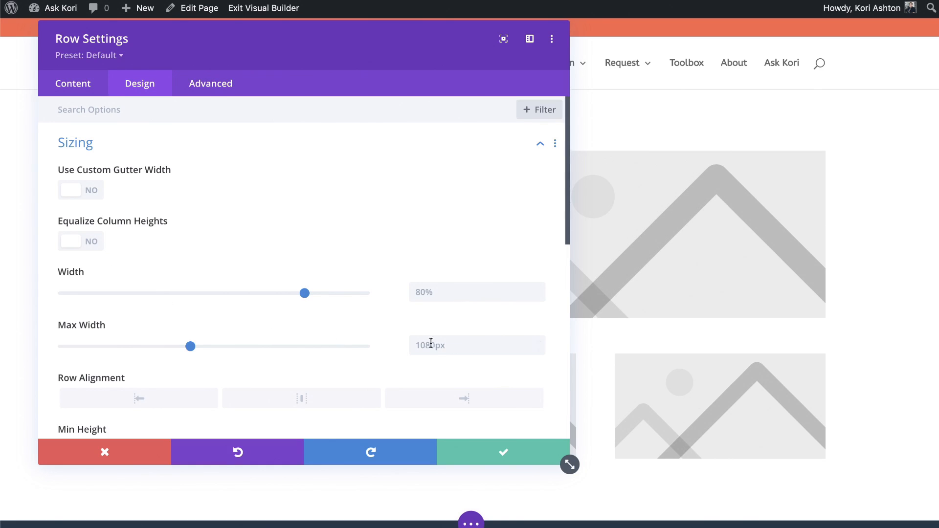
left_click(476, 345)
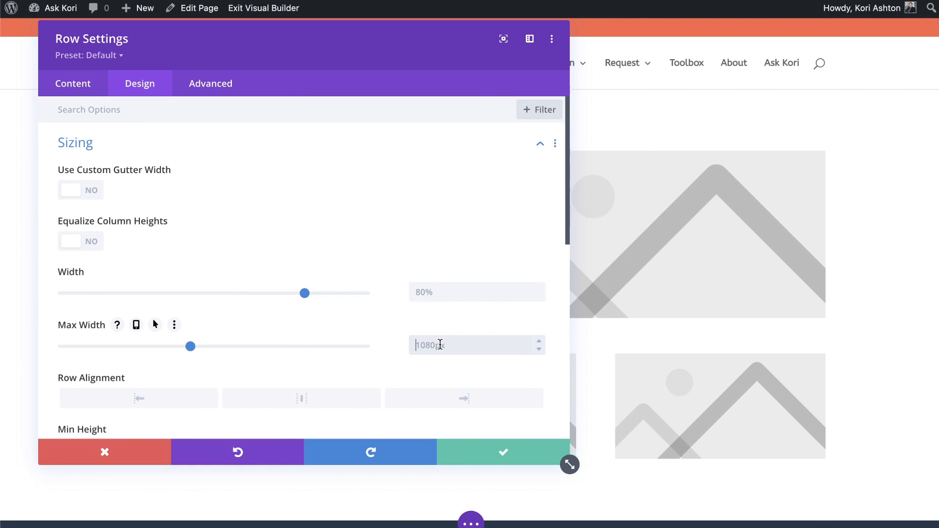
mouse_move(458, 351)
type("800")
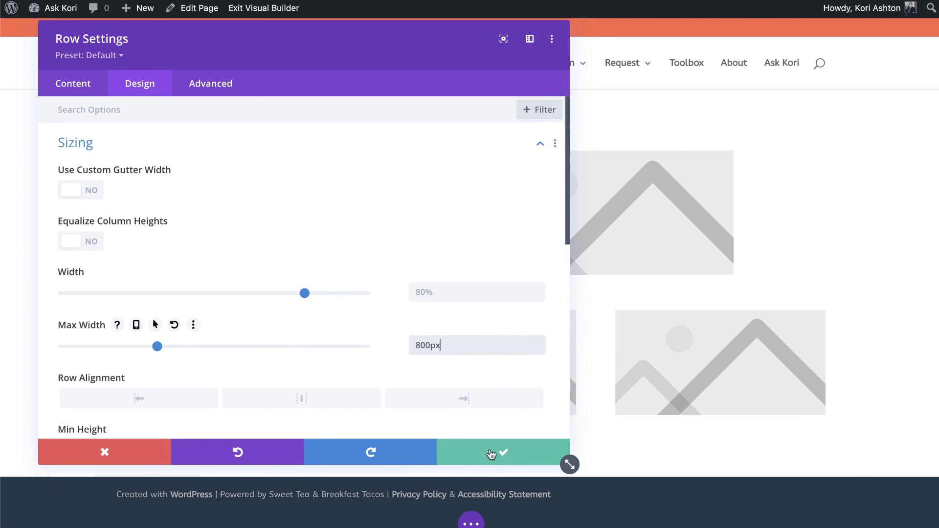
left_click(502, 452)
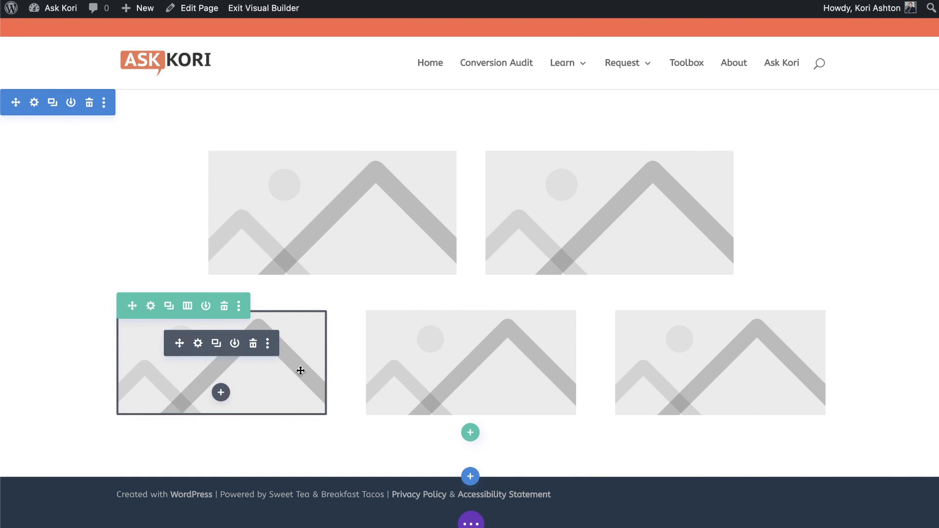
mouse_move(337, 225)
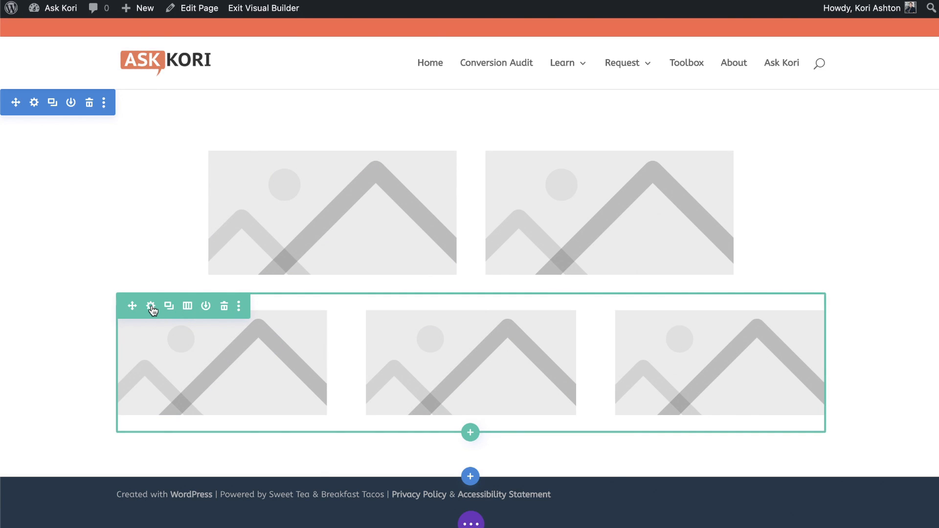
Set the three-image row to 100% width with a 1200px maximum and save
left_click(151, 307)
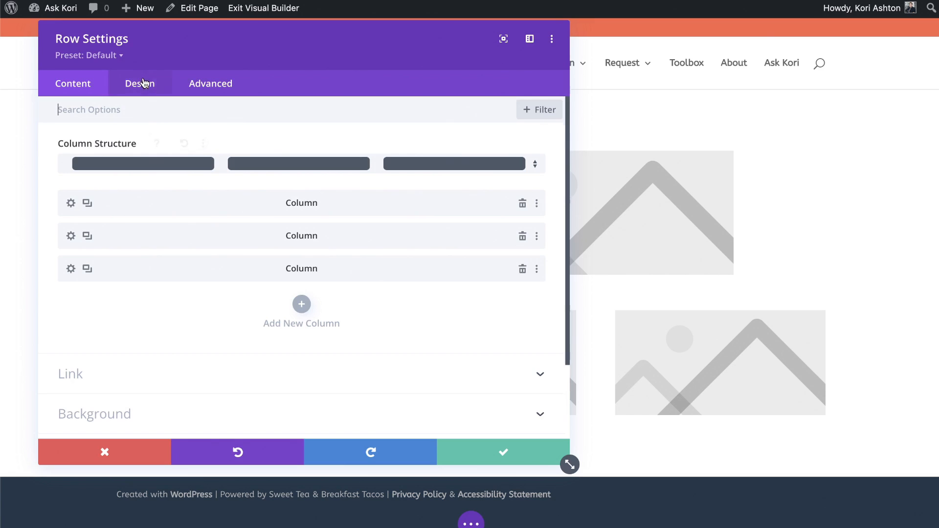
left_click(139, 83)
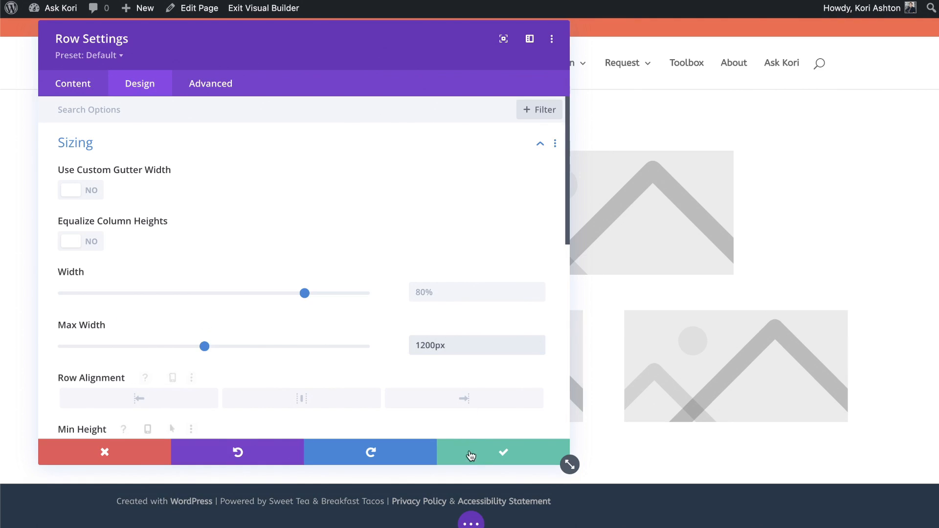
left_click(476, 292)
type("100")
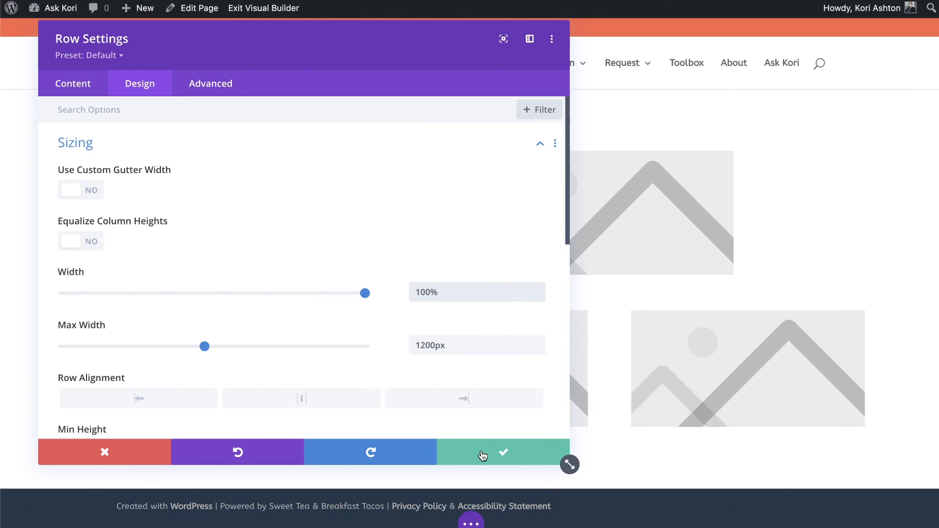
left_click(502, 452)
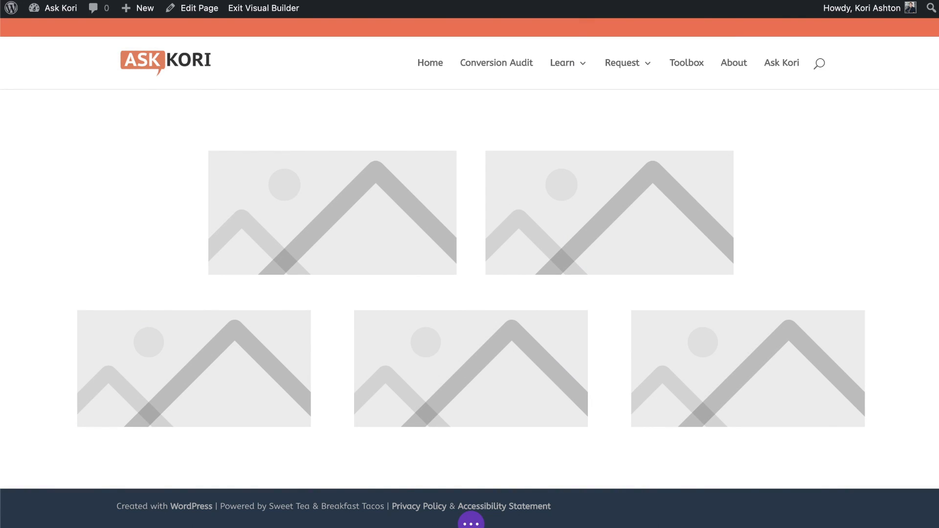
Reduce the two-image row's Max Width to 750px and save
left_click(333, 213)
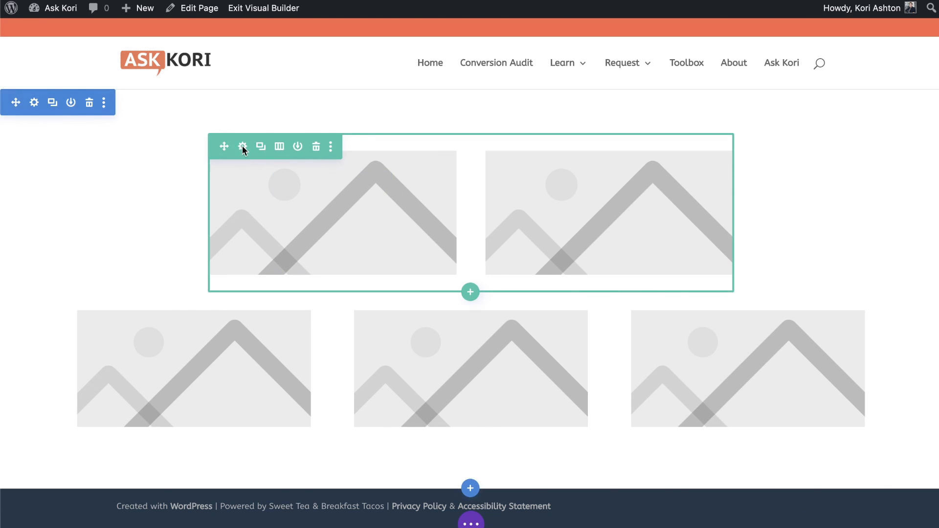
left_click(243, 147)
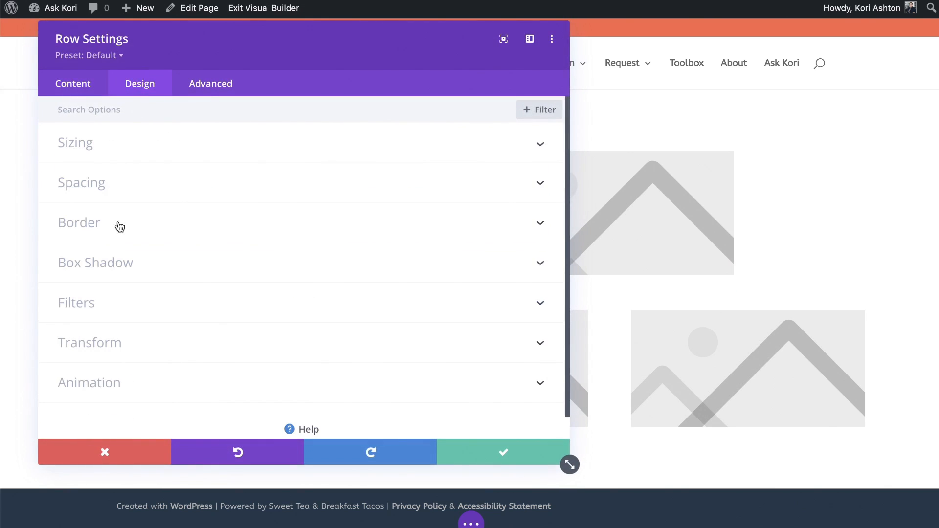
left_click(75, 143)
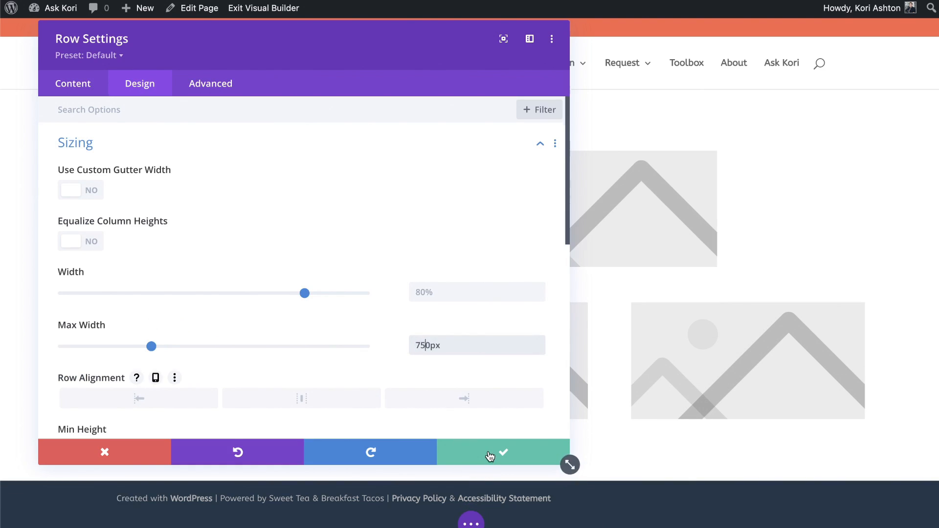
left_click(501, 452)
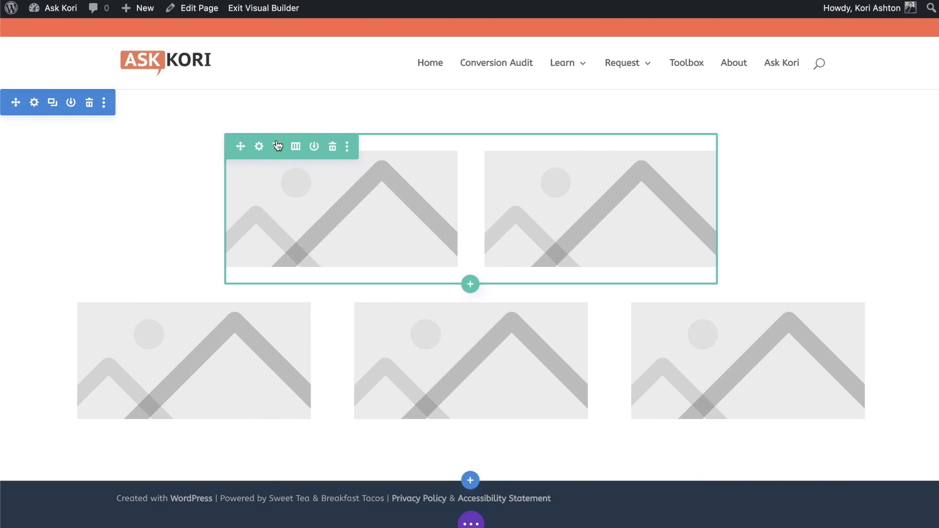
scroll("down", 3)
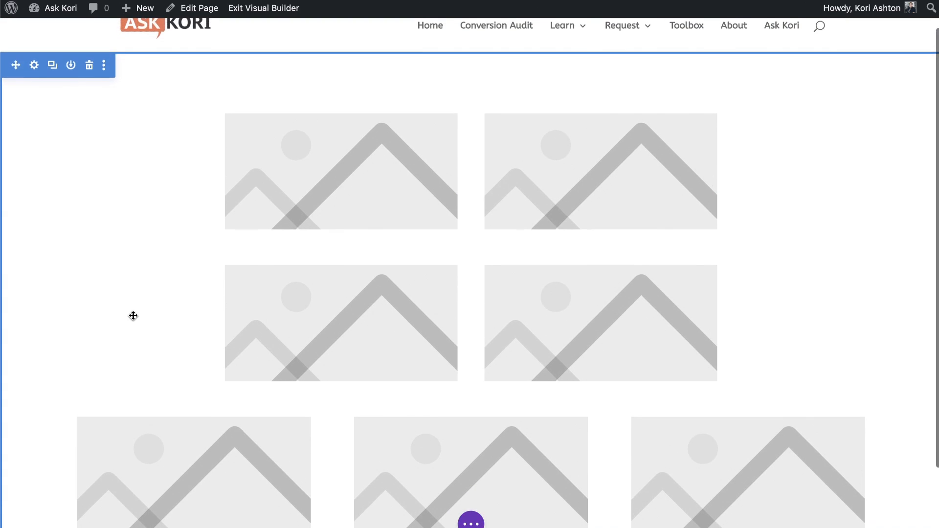
mouse_move(143, 260)
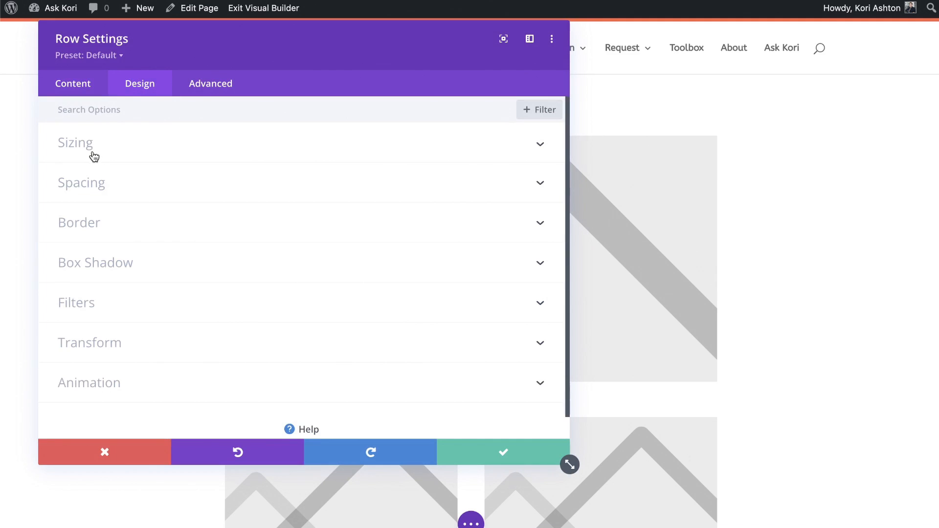
Adjust the top single-column row's sizing so its one image centers above the pair
left_click(75, 142)
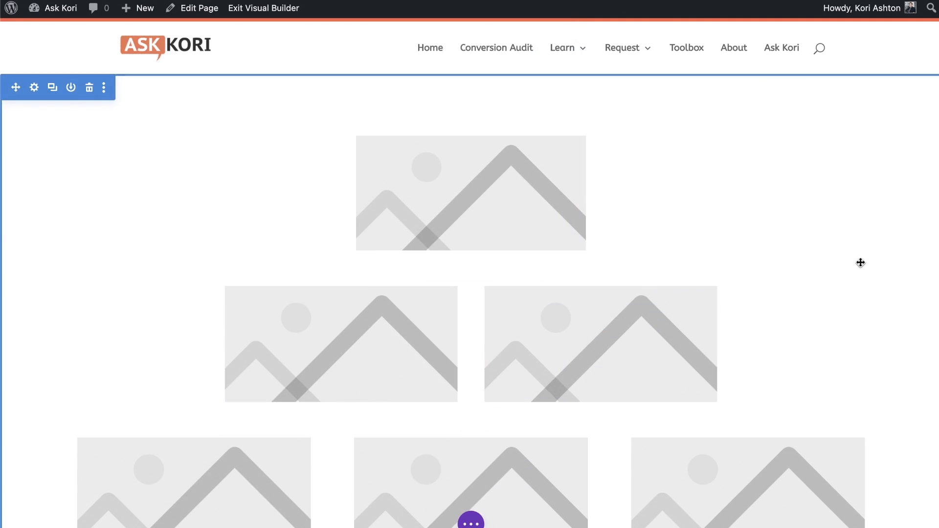
mouse_move(371, 349)
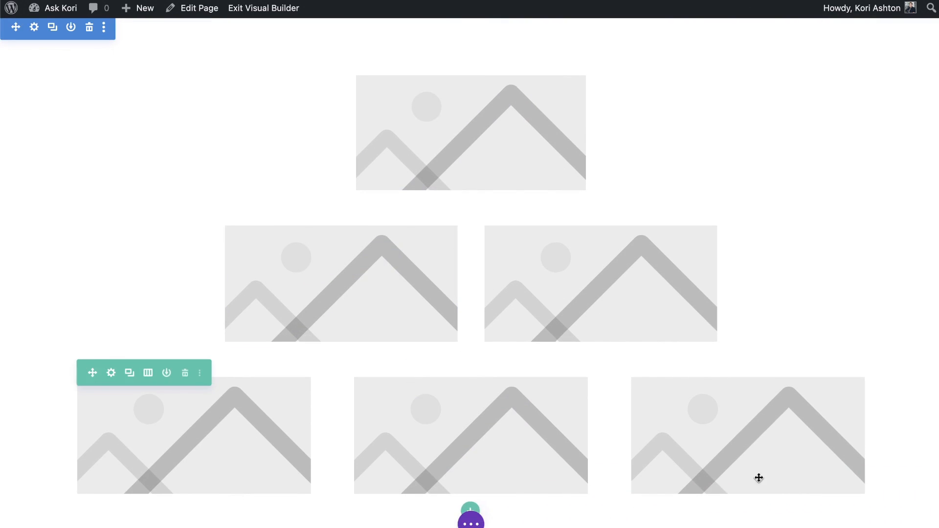
mouse_move(654, 289)
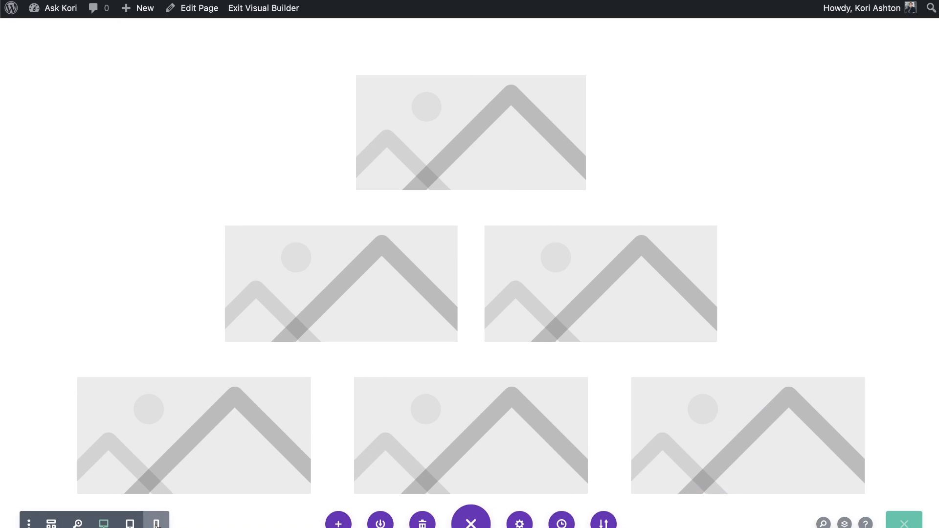
Switch to Phone View and scroll through the images stacked in a single column
left_click(155, 523)
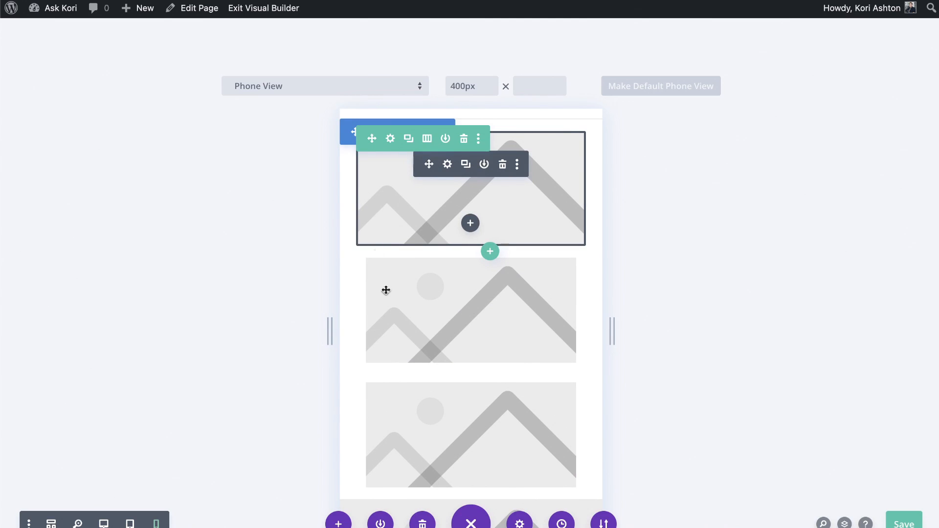
scroll("down", 3)
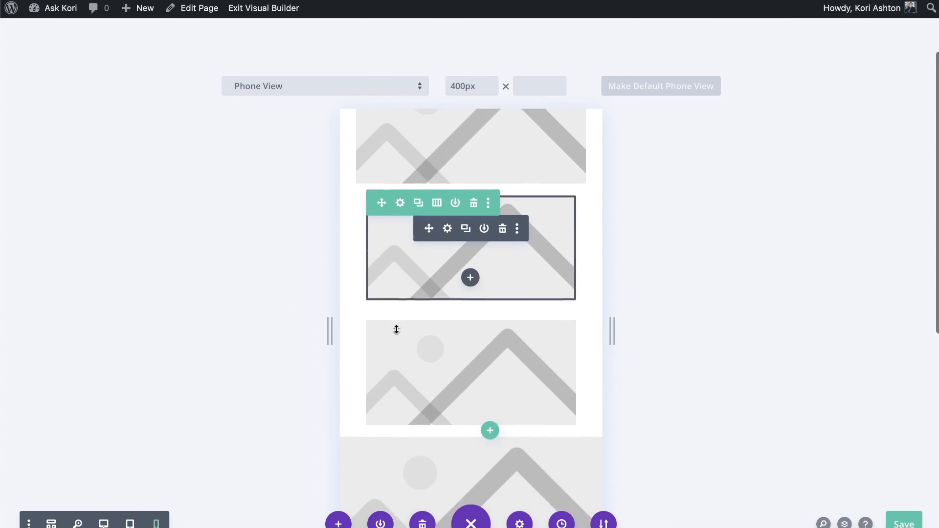
scroll("down", 3)
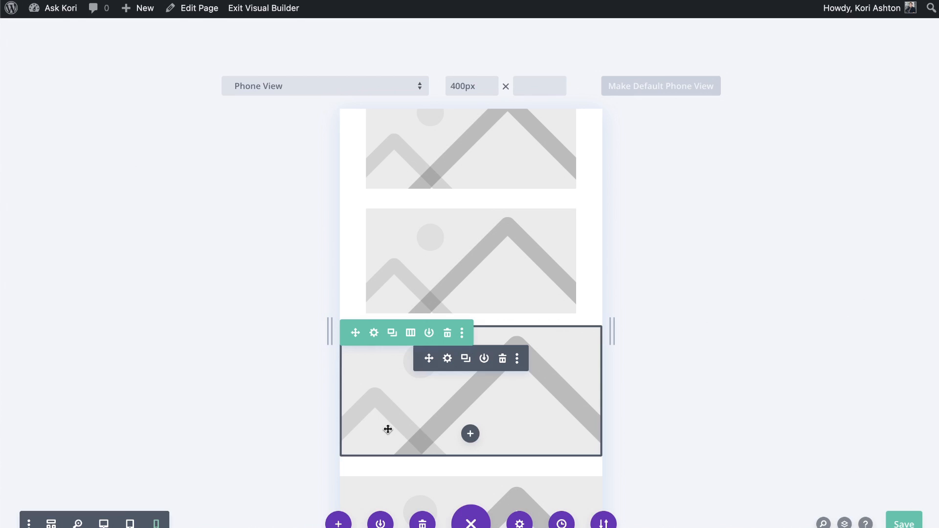
scroll("down", 3)
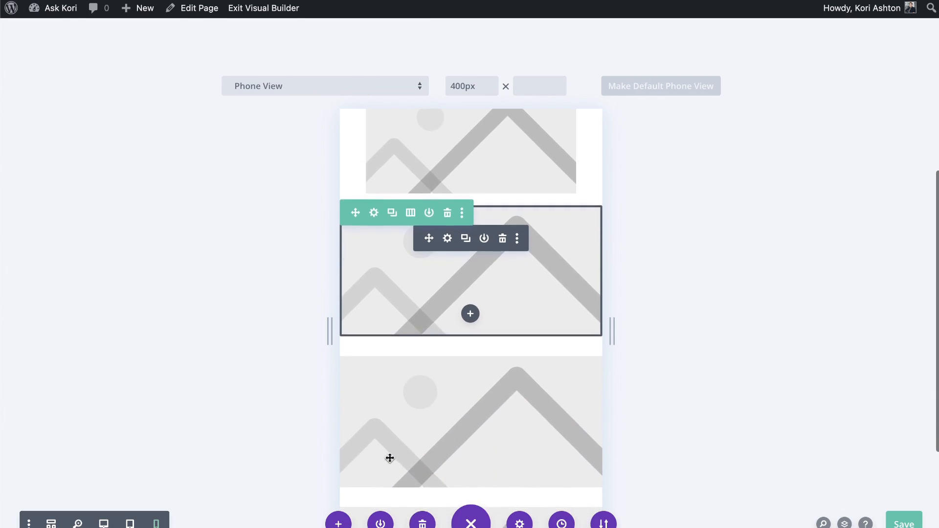
scroll("down", 3)
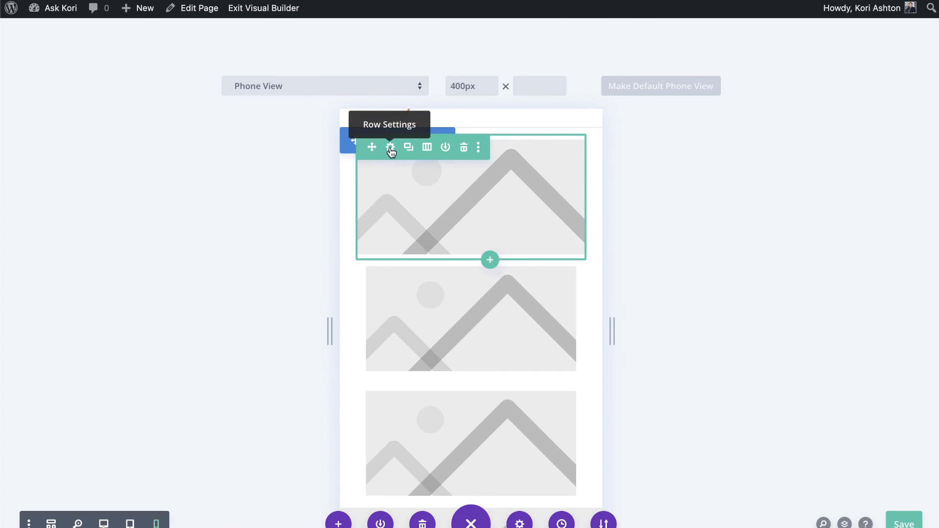
Give the single-image row a phone-only Max Width of 350px and save
left_click(391, 147)
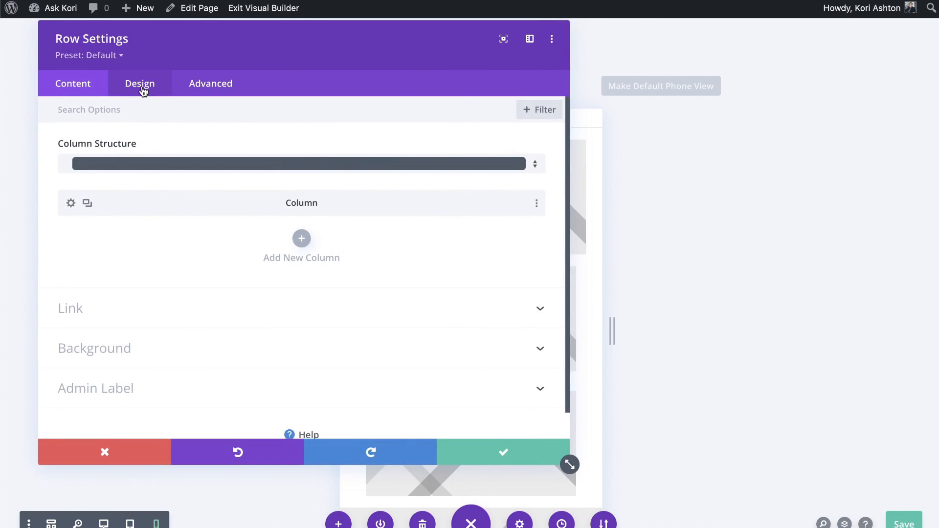
left_click(140, 84)
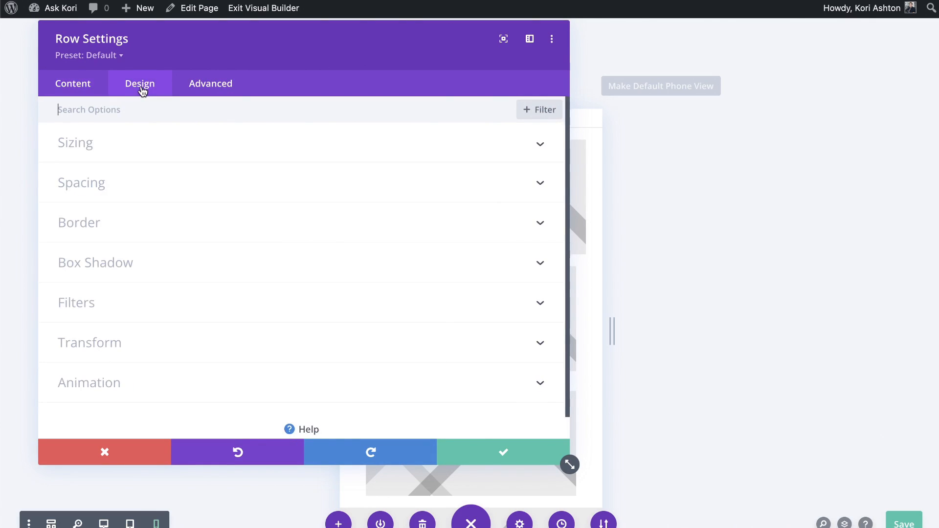
left_click(75, 142)
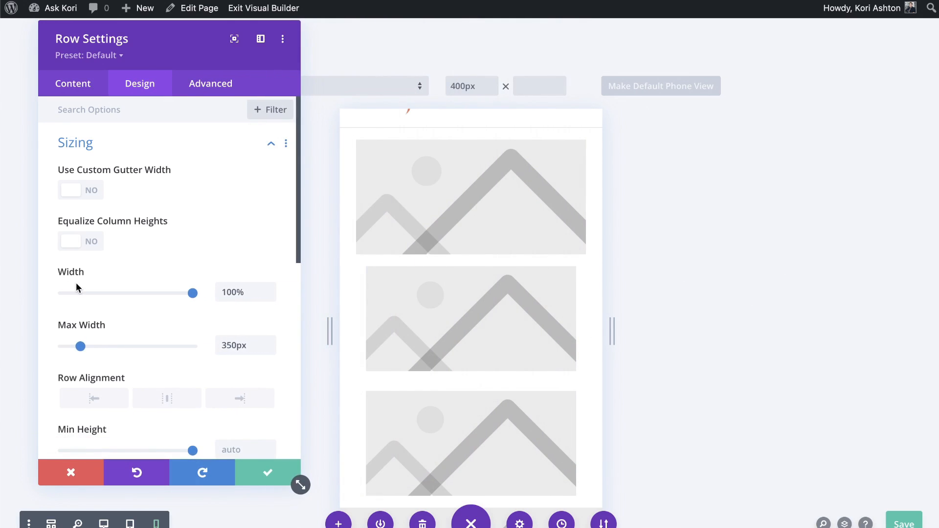
mouse_move(144, 336)
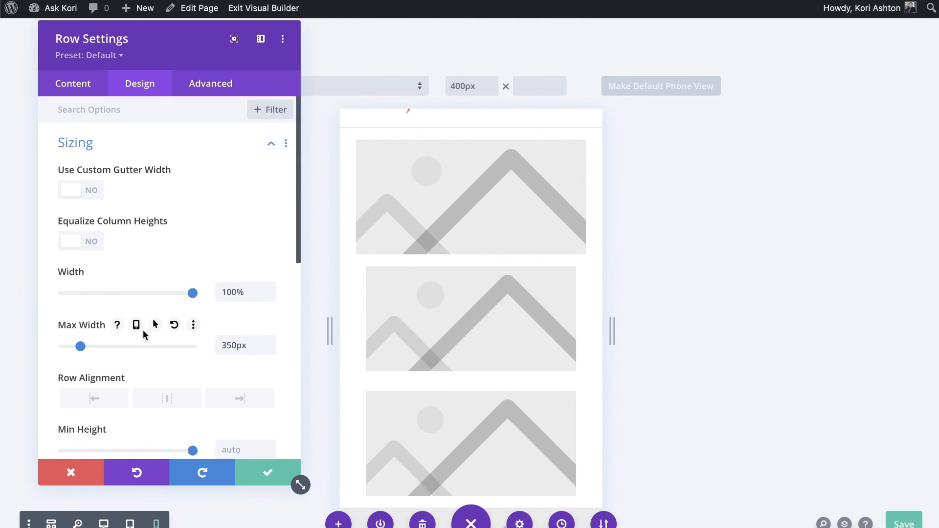
mouse_move(136, 330)
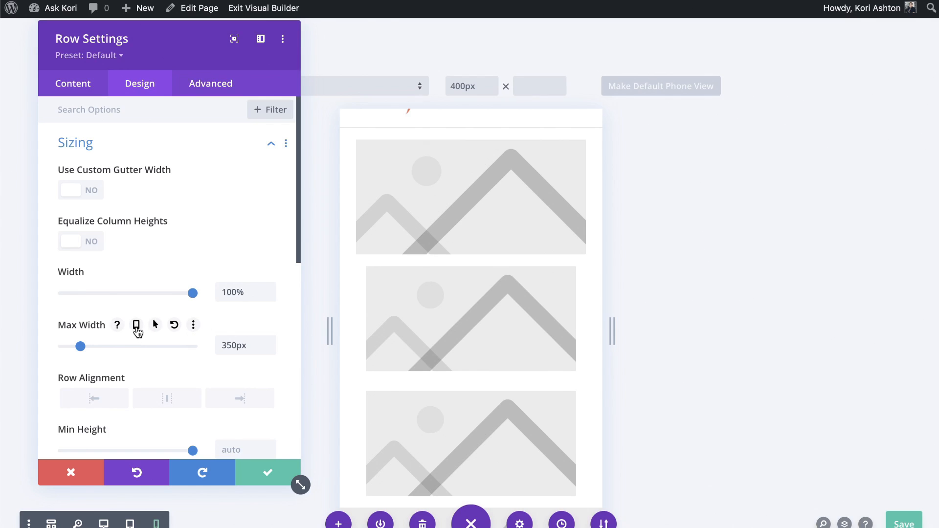
left_click(136, 325)
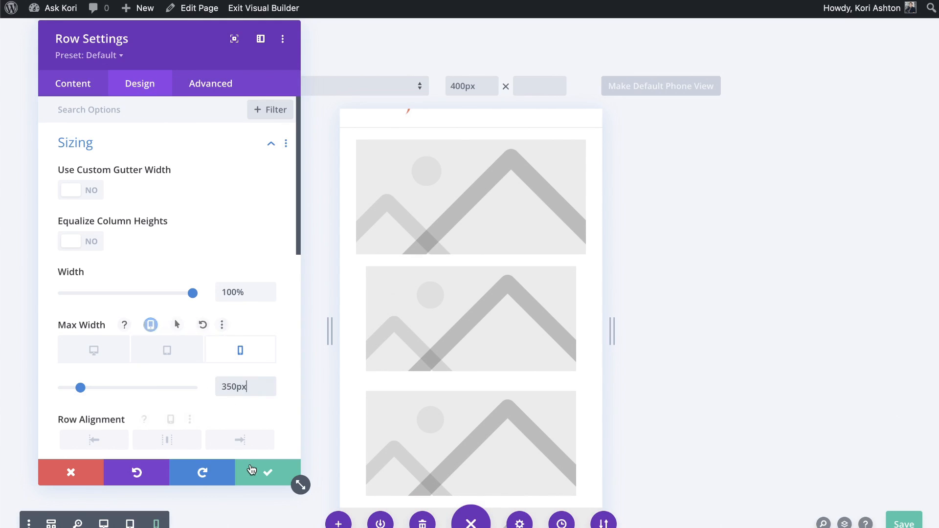
left_click(267, 473)
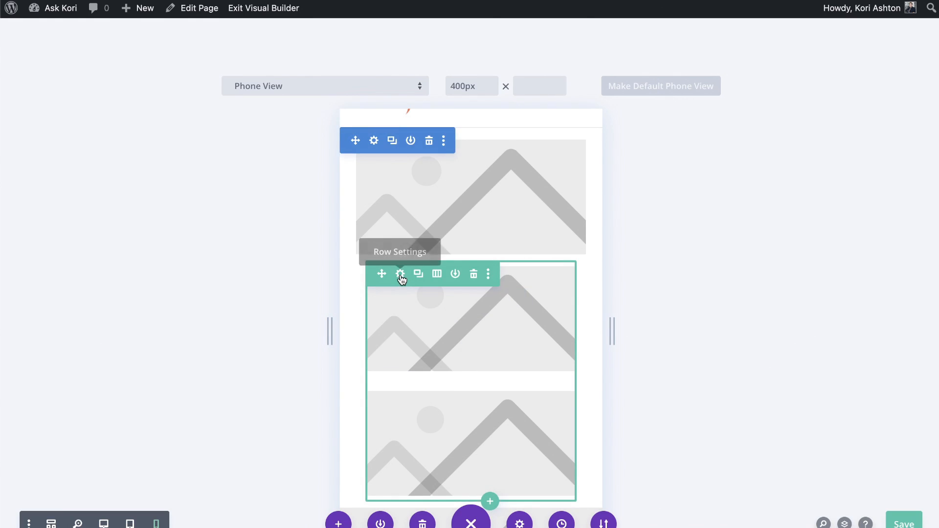
Give the two-image row a 350px phone-only Max Width and enable responsive Width
left_click(400, 274)
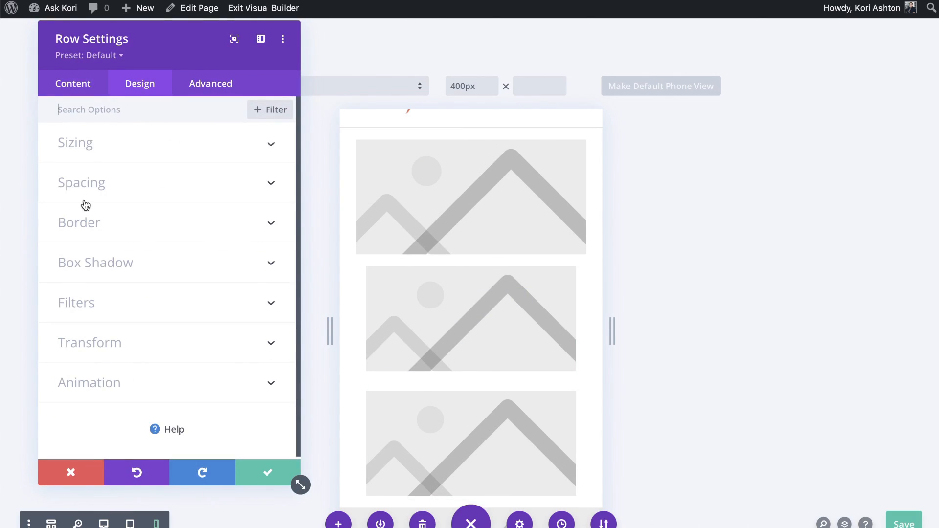
left_click(75, 141)
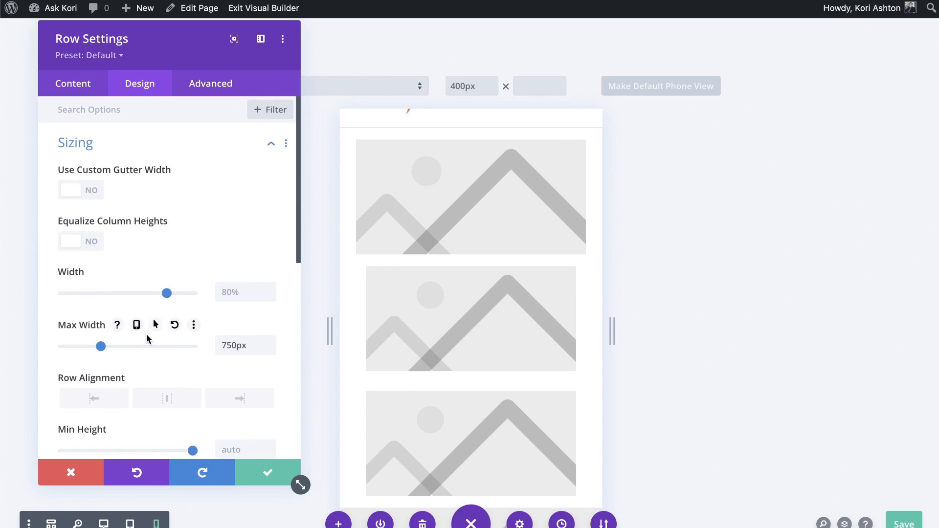
left_click(136, 325)
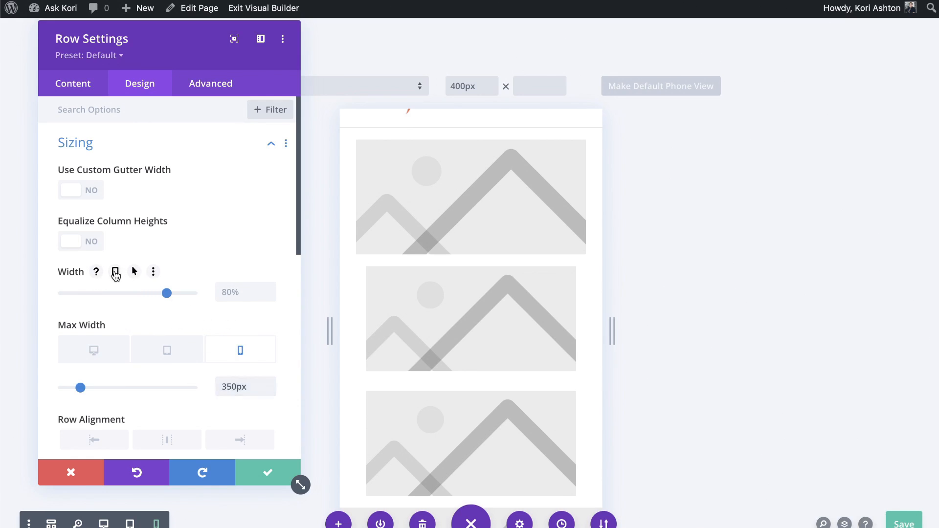
left_click(115, 272)
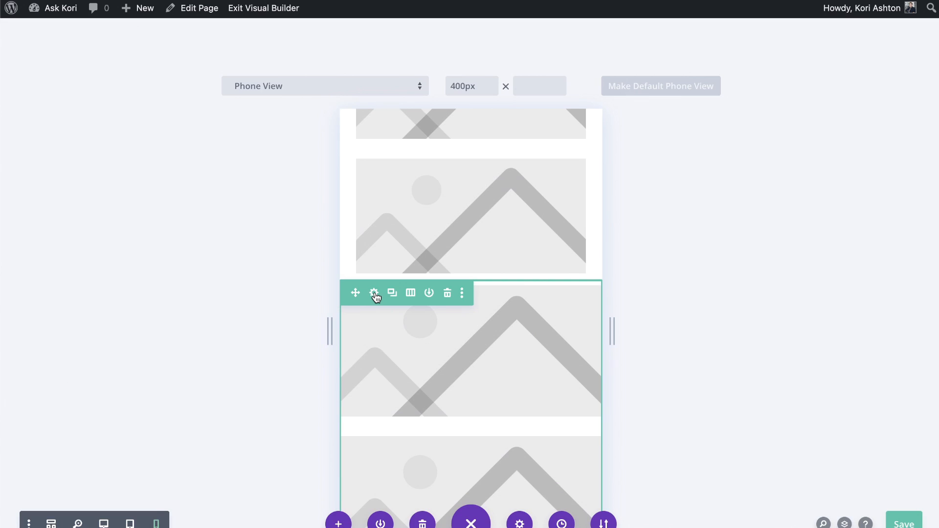
Give the three-image row a 350px phone-only Max Width and save
left_click(374, 293)
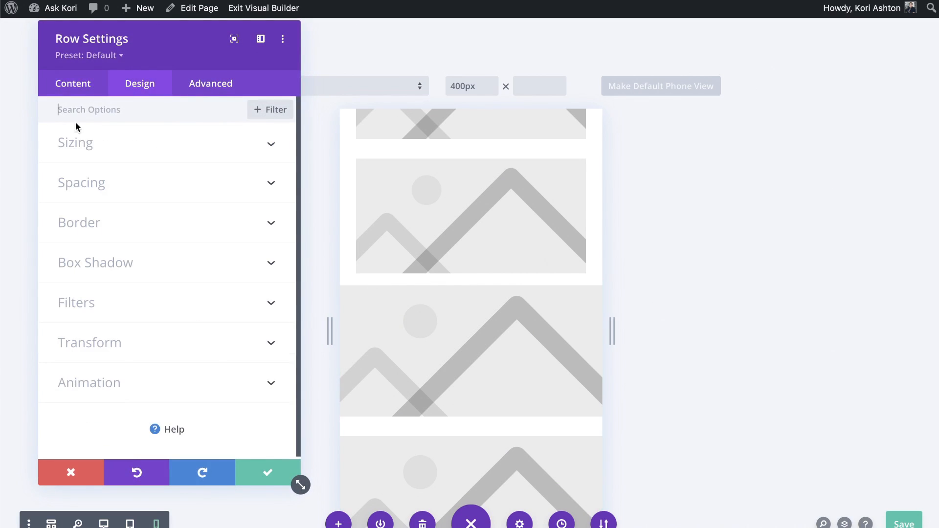
left_click(75, 142)
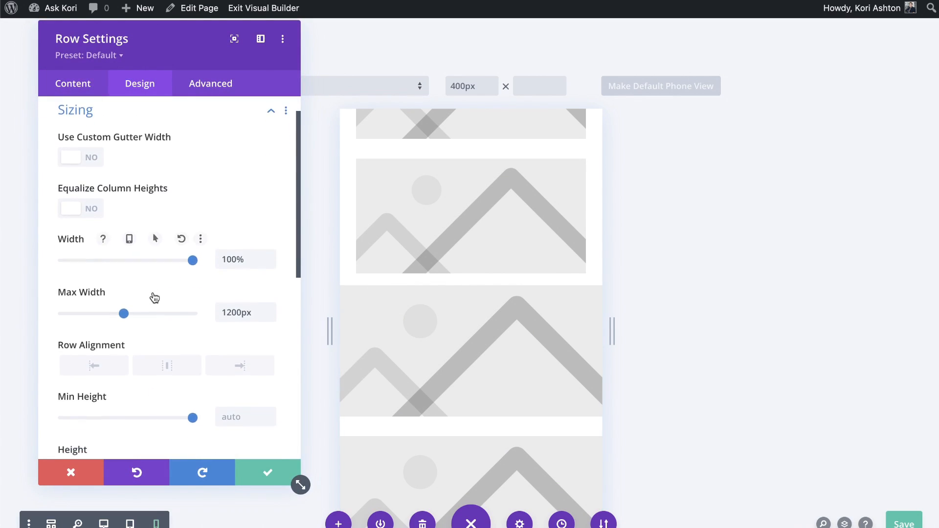
left_click(128, 290)
type("350p")
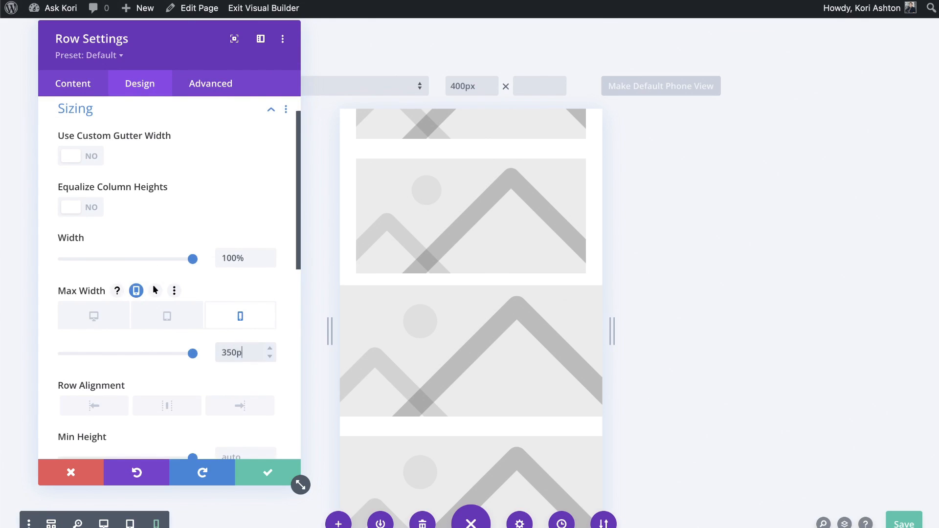
left_click(267, 473)
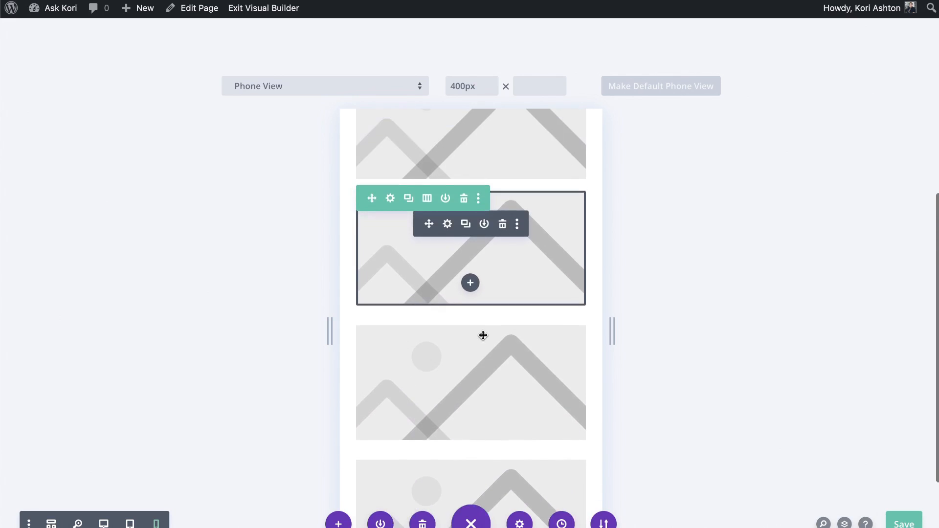
scroll("up", 3)
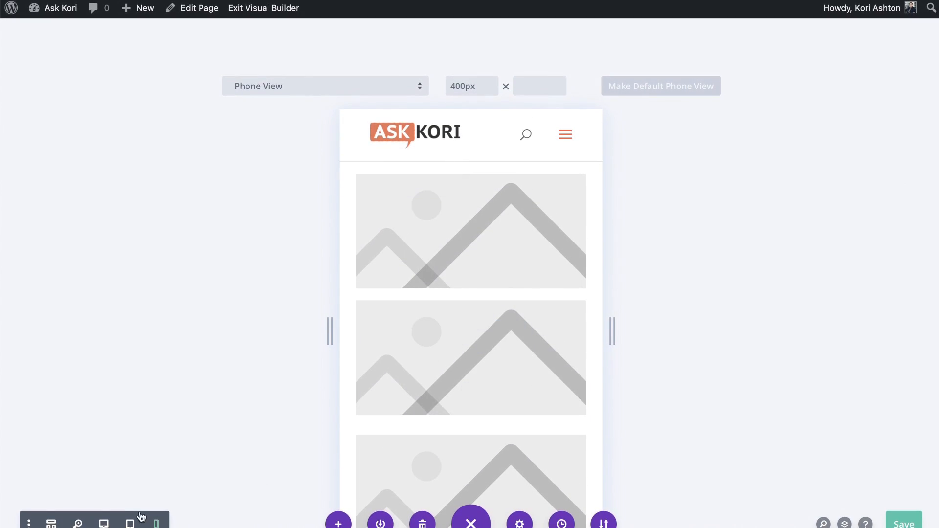
Switch back to desktop width and scroll to confirm the one-two-three image pyramid holds
left_click(103, 523)
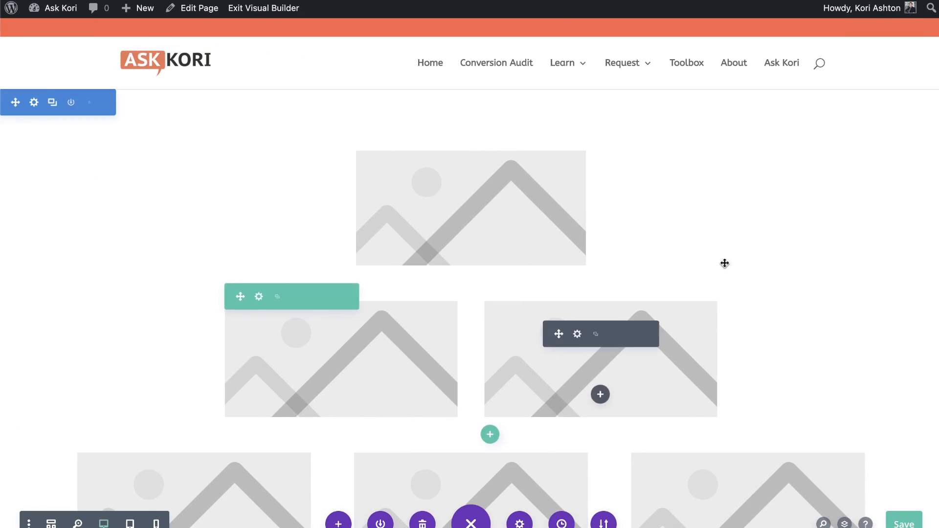
scroll("down", 3)
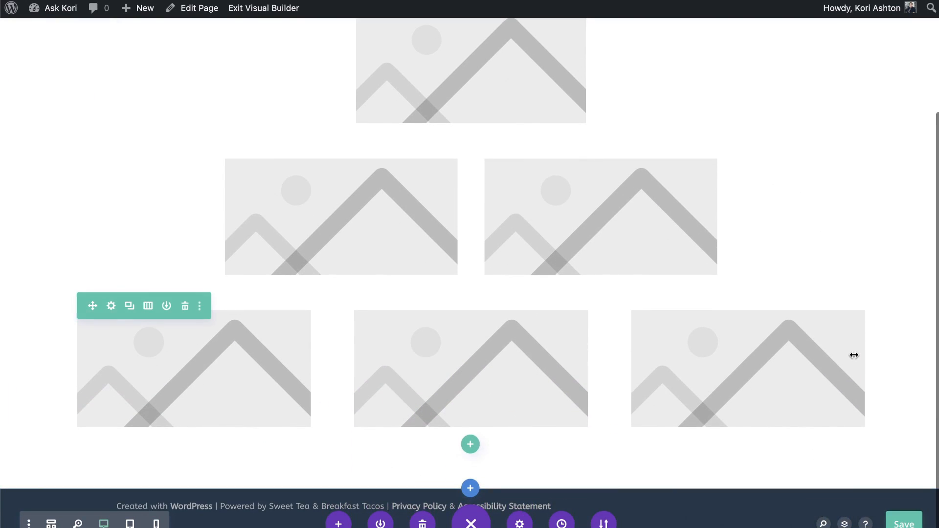
scroll("up", 3)
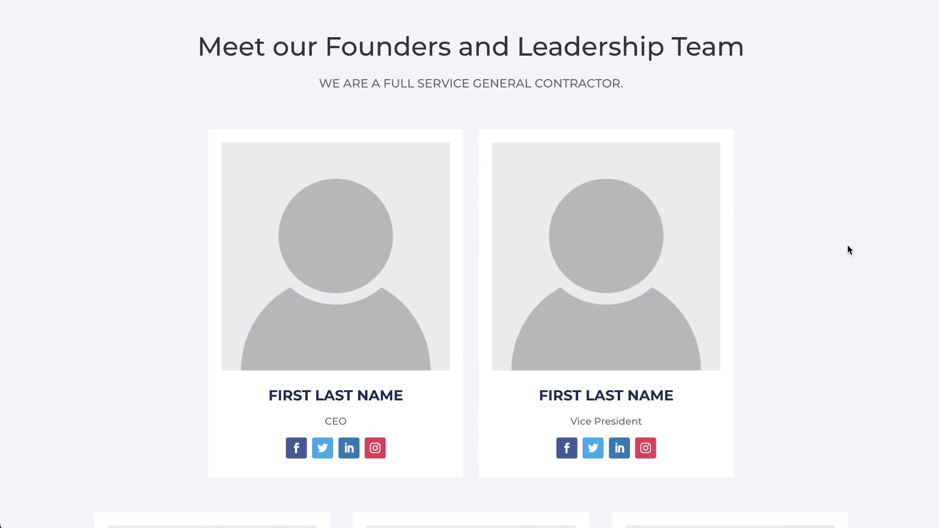
mouse_move(845, 215)
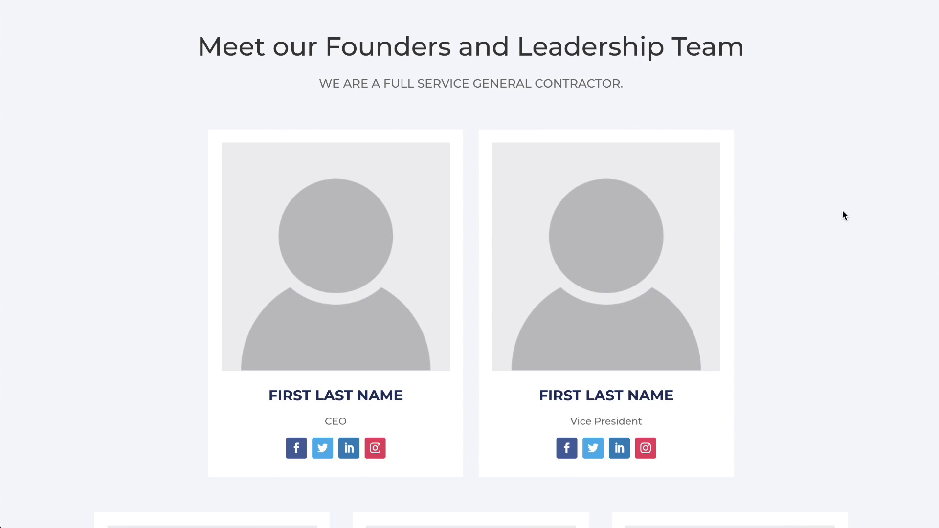
Scroll the founders team page to view the two leadership cards above three
scroll("up", 3)
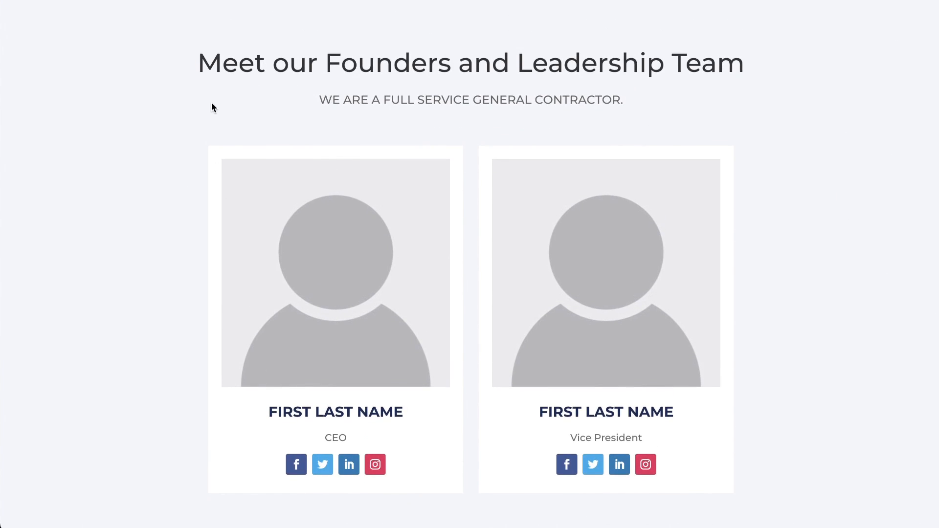
scroll("down", 3)
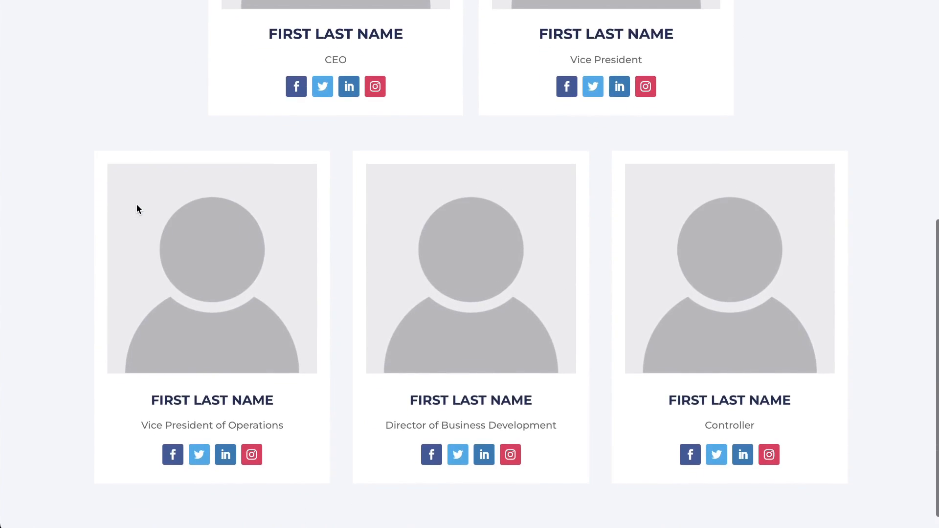
scroll("up", 3)
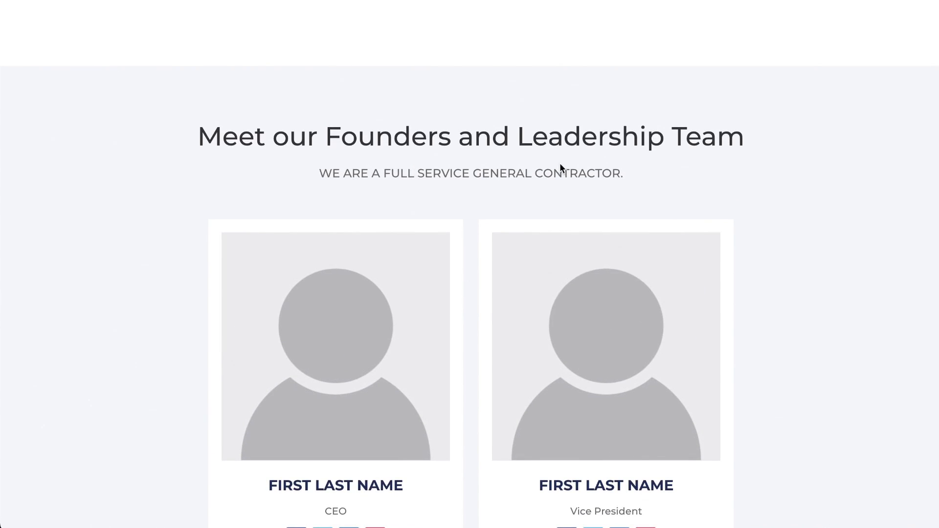
mouse_move(436, 97)
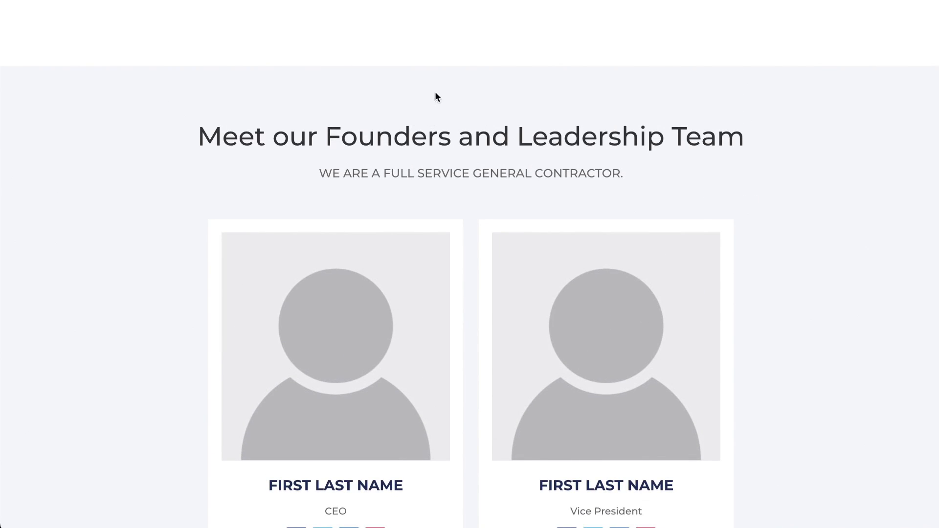